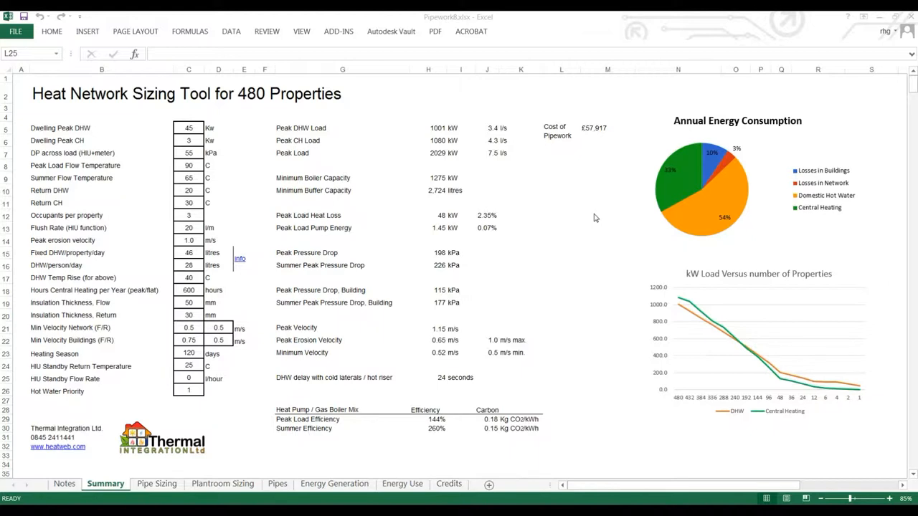
{"action": "mouse_move", "coordinate": [275, 364]}
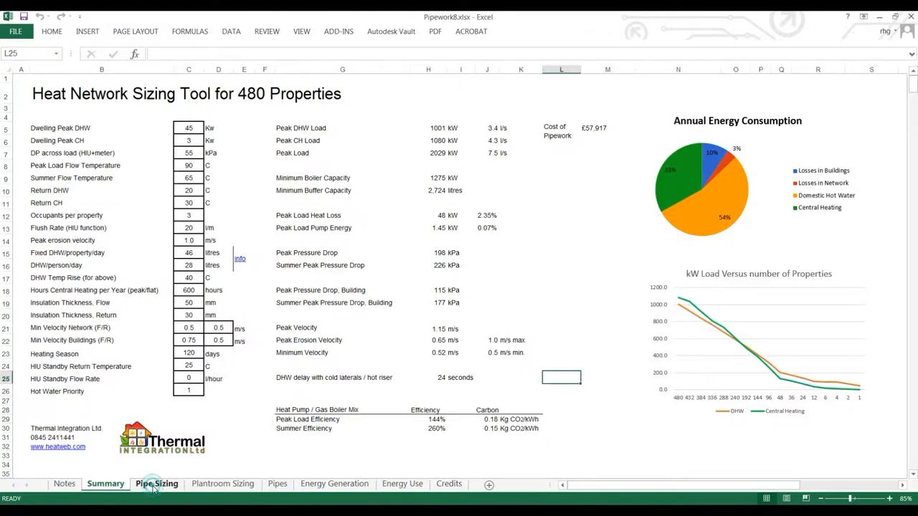
Step: Show the Pipe Sizing sheet and scan right across the runs table from the Description heading
{"action": "left_click", "coordinate": [157, 483]}
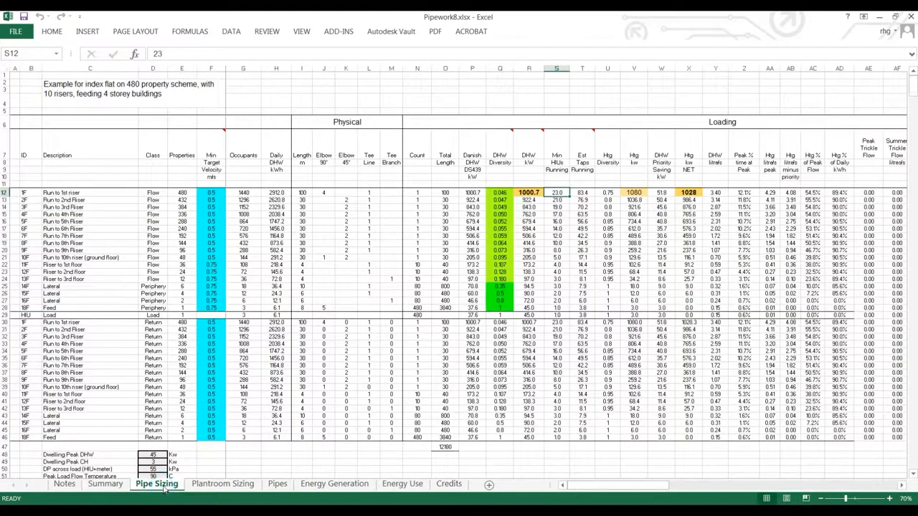
{"action": "left_click", "coordinate": [89, 155]}
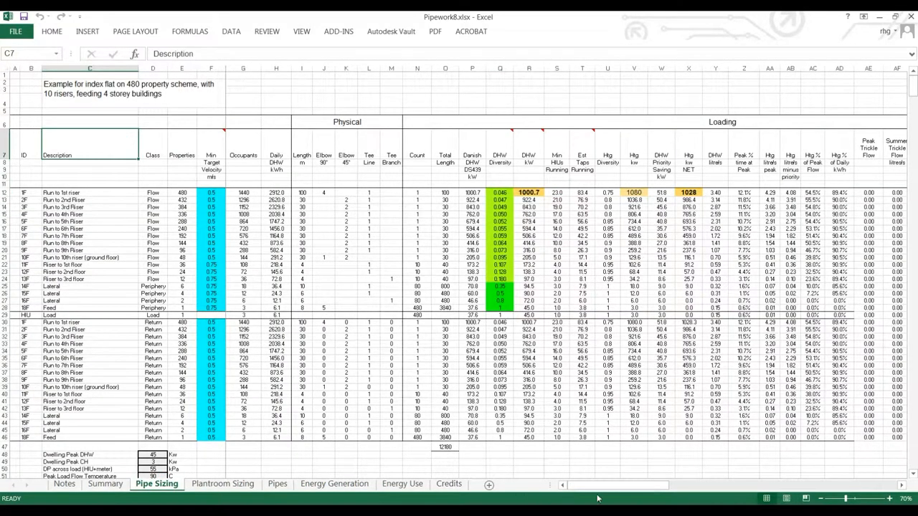
{"action": "scroll", "scroll_direction": "right", "scroll_amount": 3}
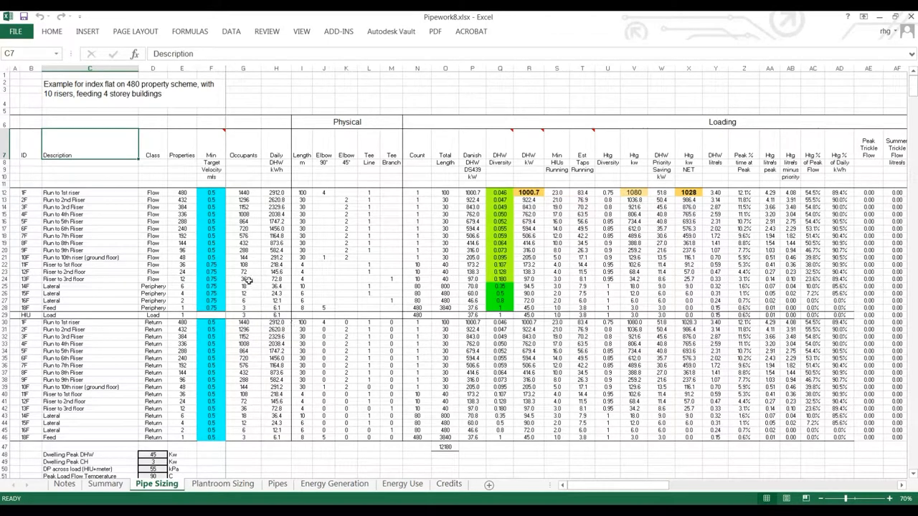
{"action": "mouse_move", "coordinate": [45, 189]}
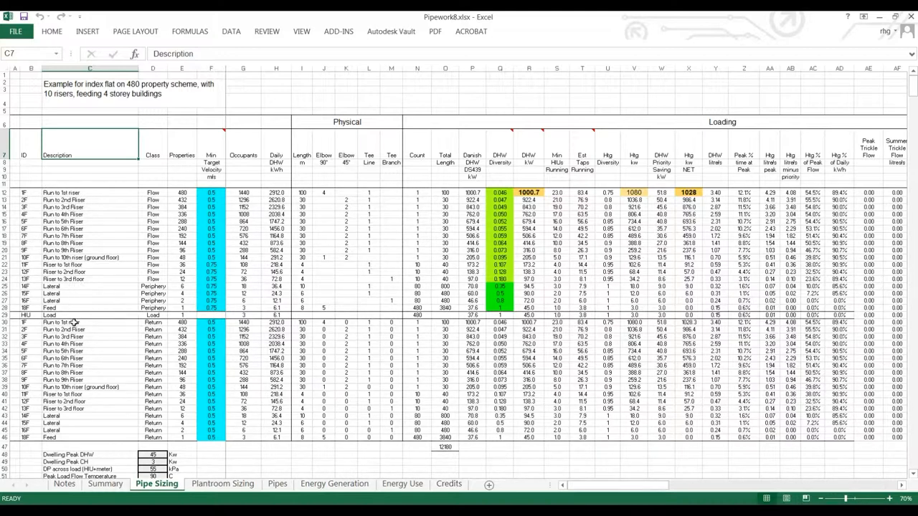
{"action": "left_click", "coordinate": [64, 483]}
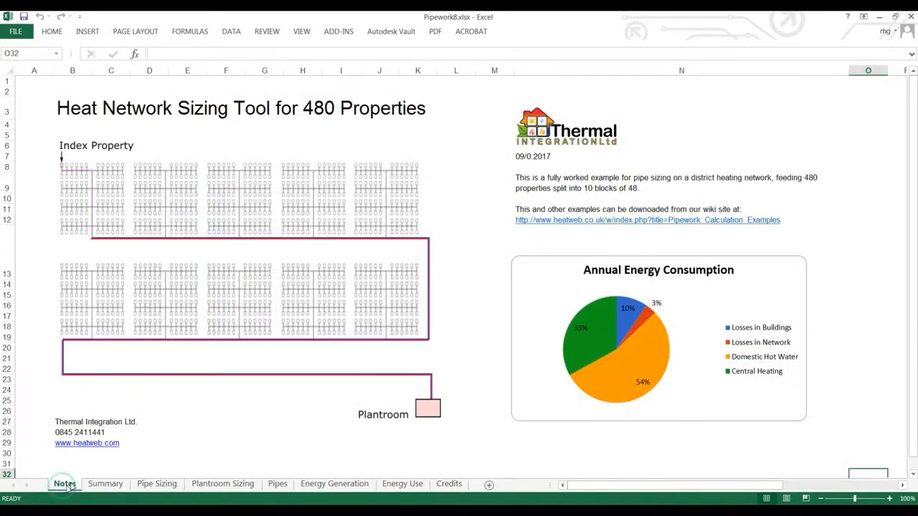
{"action": "mouse_move", "coordinate": [112, 333]}
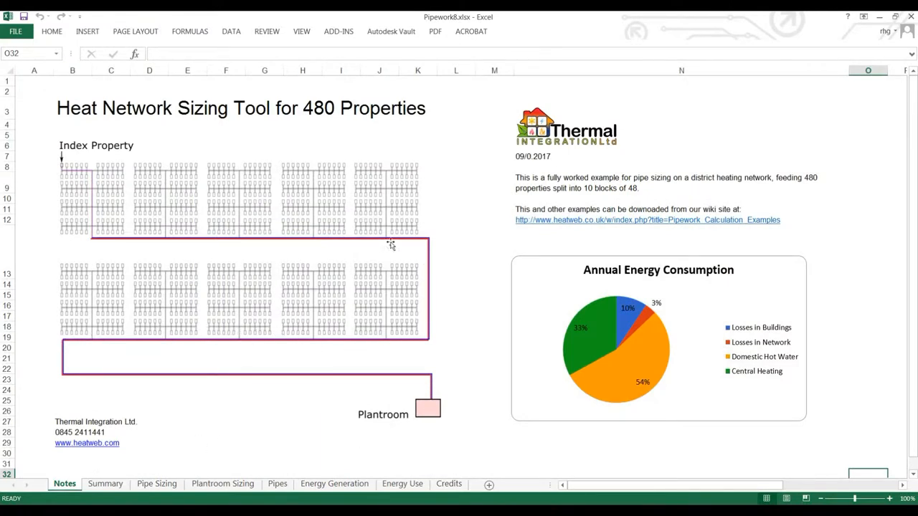
{"action": "mouse_move", "coordinate": [71, 444]}
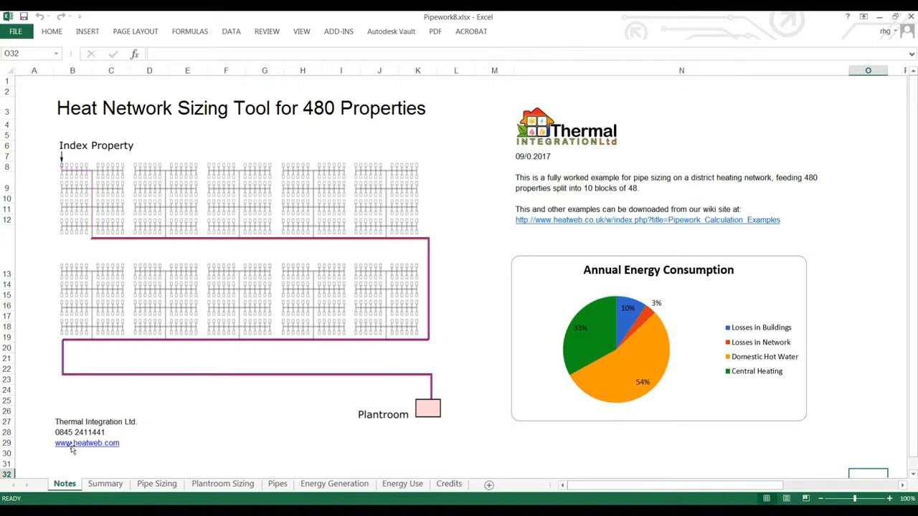
{"action": "left_click", "coordinate": [157, 483]}
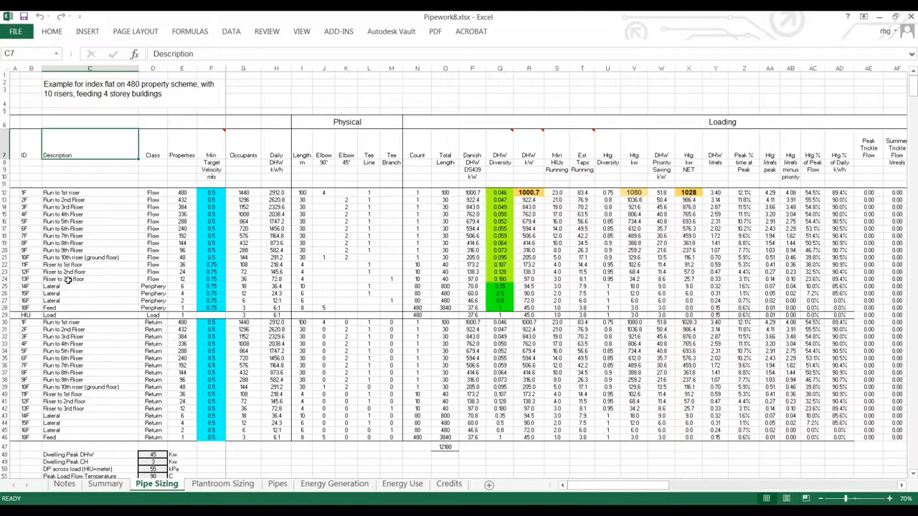
{"action": "mouse_move", "coordinate": [63, 310]}
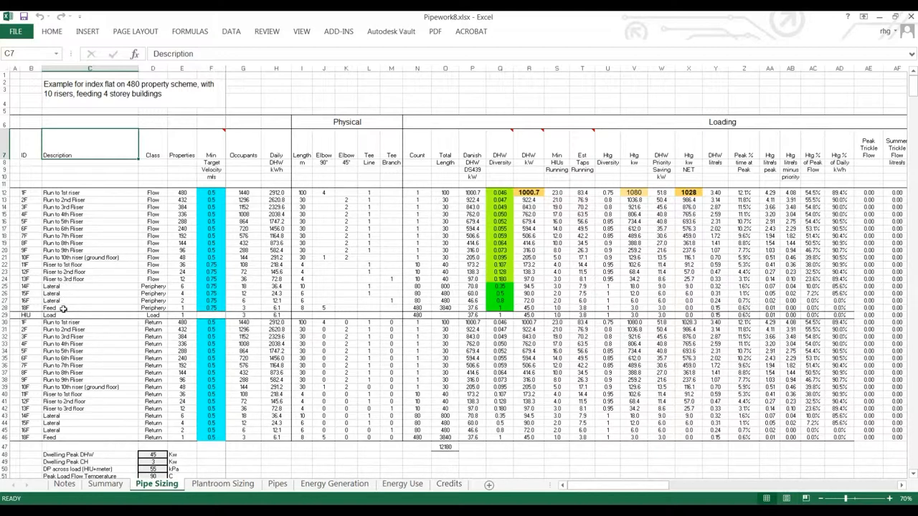
{"action": "left_click", "coordinate": [181, 230]}
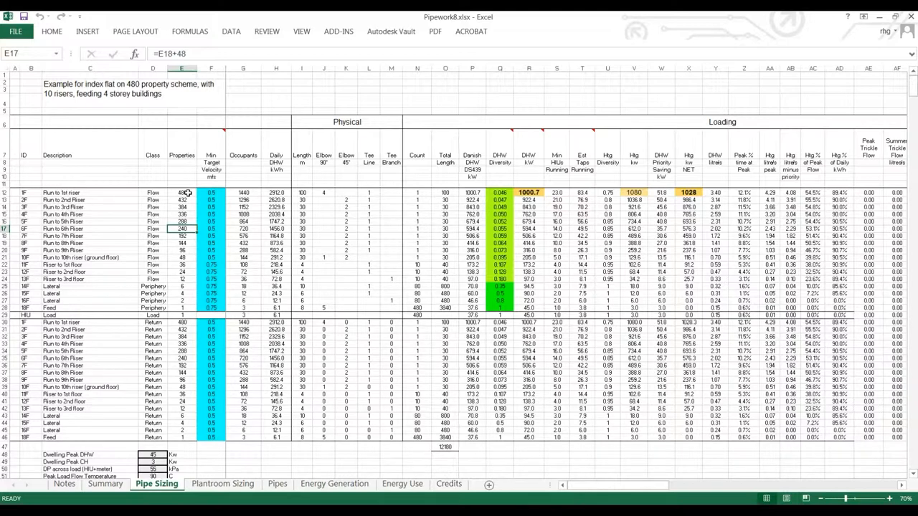
{"action": "left_click", "coordinate": [180, 192]}
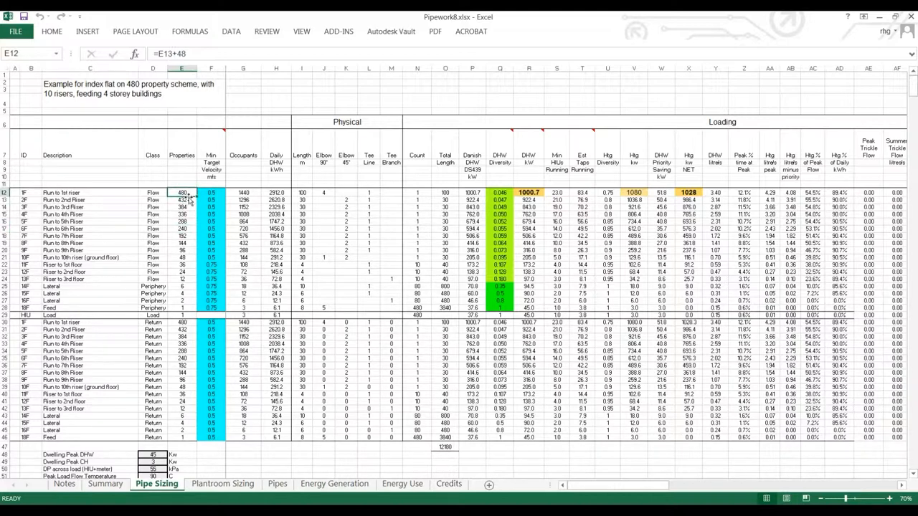
{"action": "left_click", "coordinate": [183, 307]}
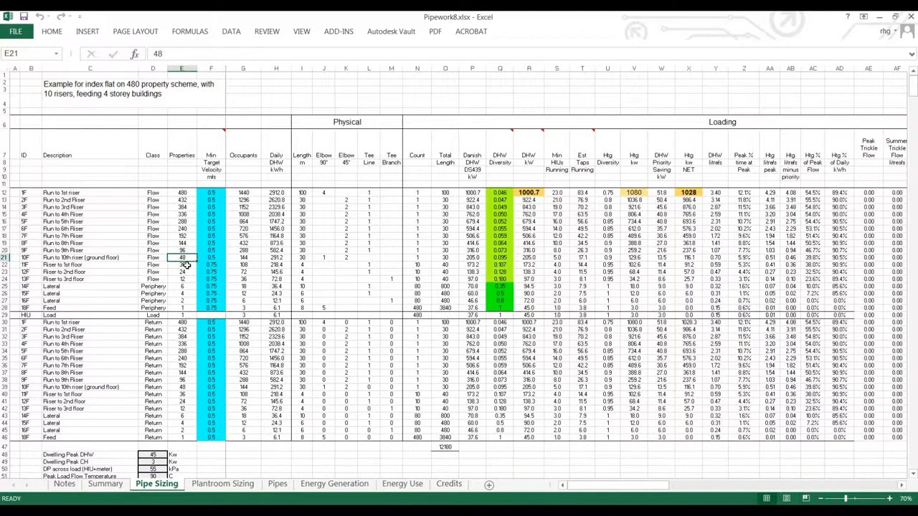
{"action": "left_click", "coordinate": [211, 192]}
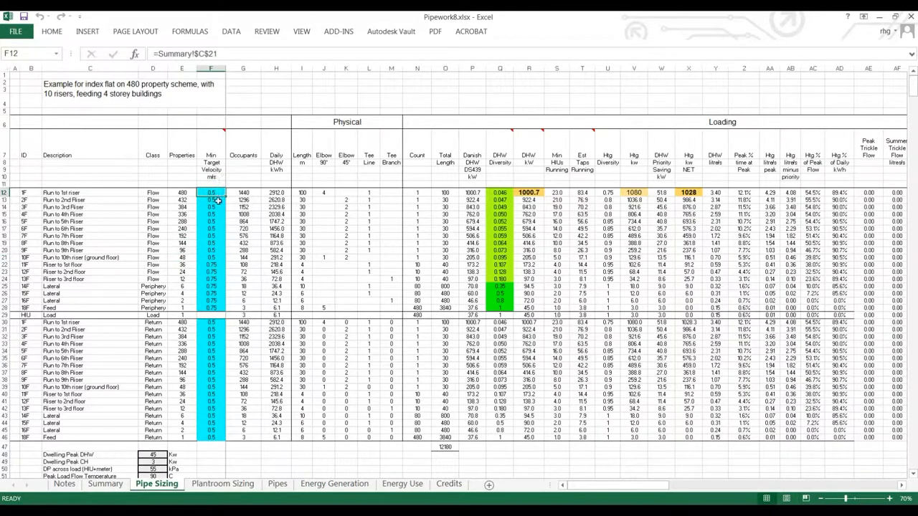
{"action": "mouse_move", "coordinate": [218, 308]}
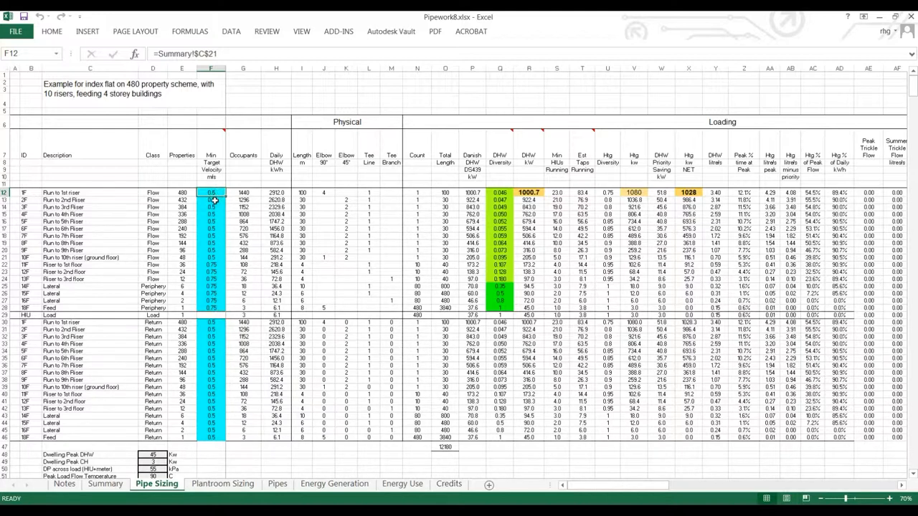
{"action": "mouse_move", "coordinate": [251, 195]}
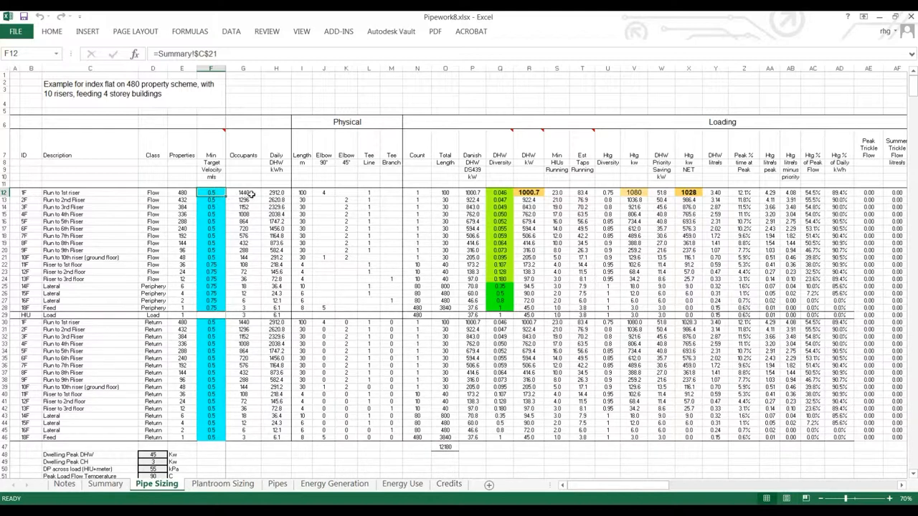
{"action": "left_click", "coordinate": [243, 192]}
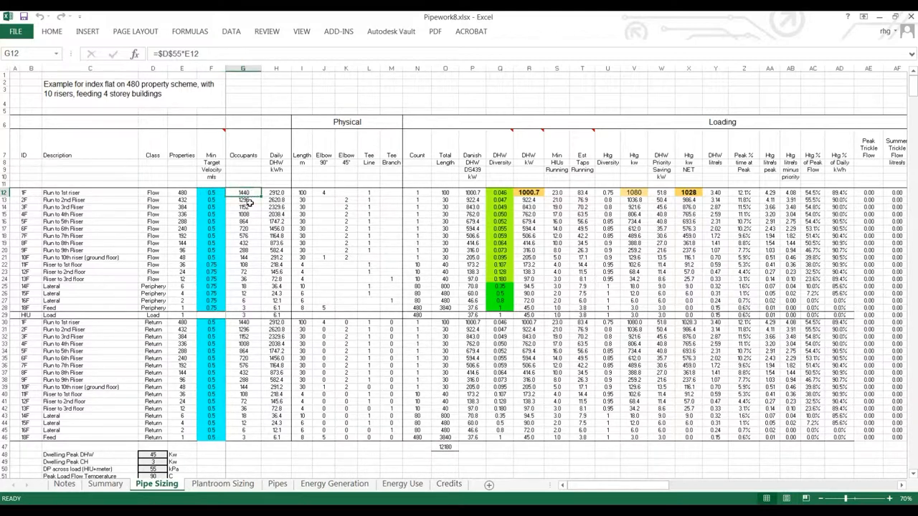
{"action": "mouse_move", "coordinate": [247, 238]}
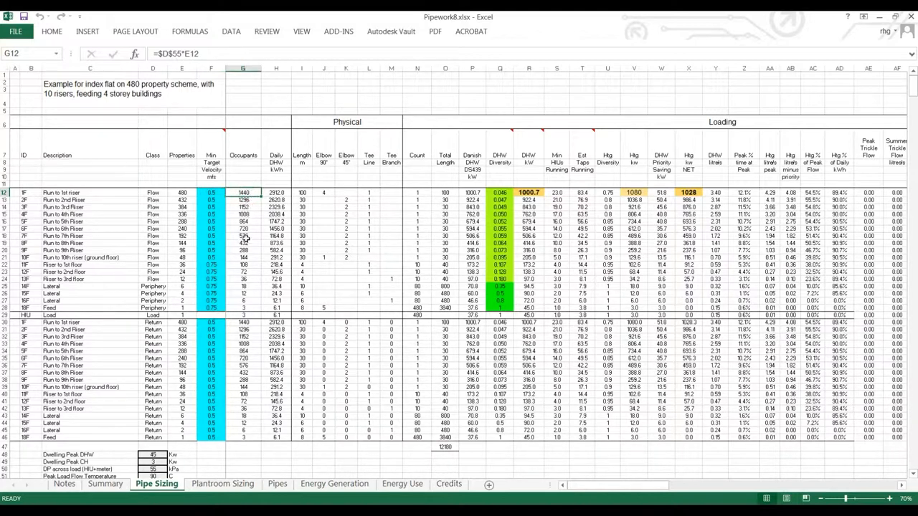
{"action": "left_click", "coordinate": [244, 307]}
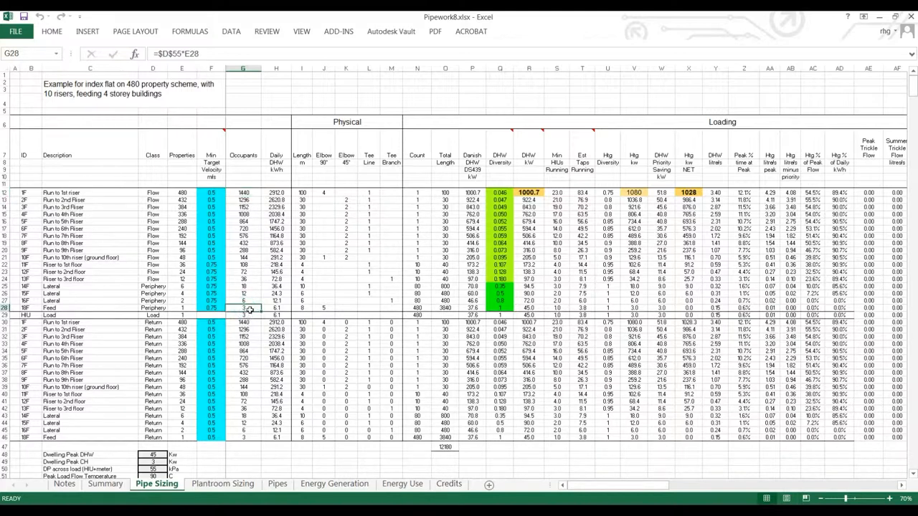
{"action": "mouse_move", "coordinate": [253, 192]}
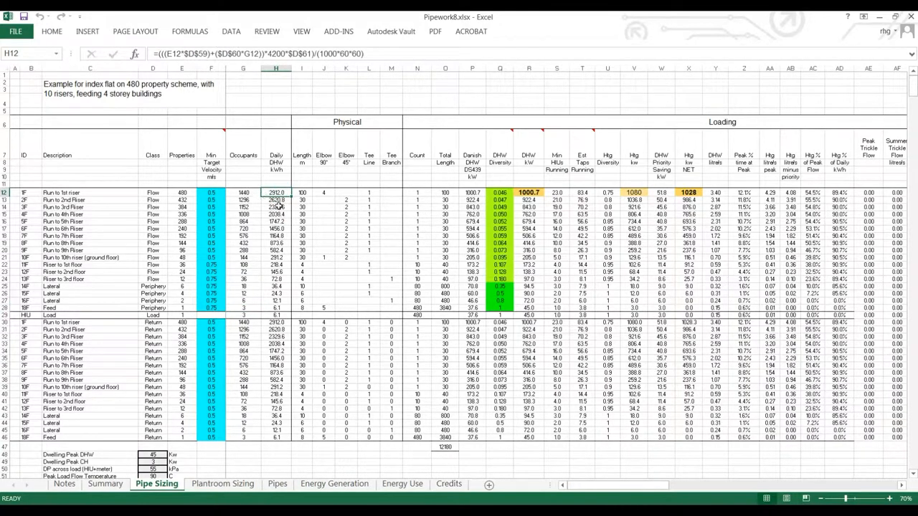
{"action": "left_click", "coordinate": [301, 177]}
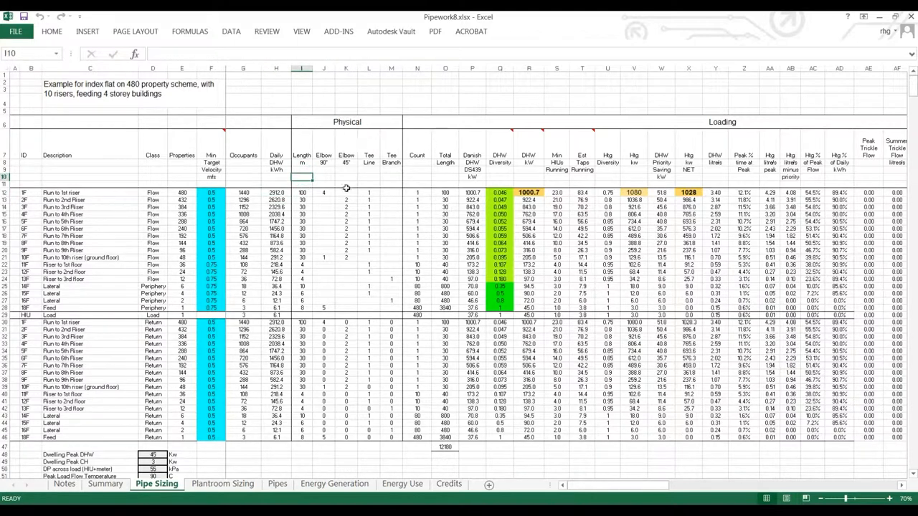
{"action": "mouse_move", "coordinate": [366, 195]}
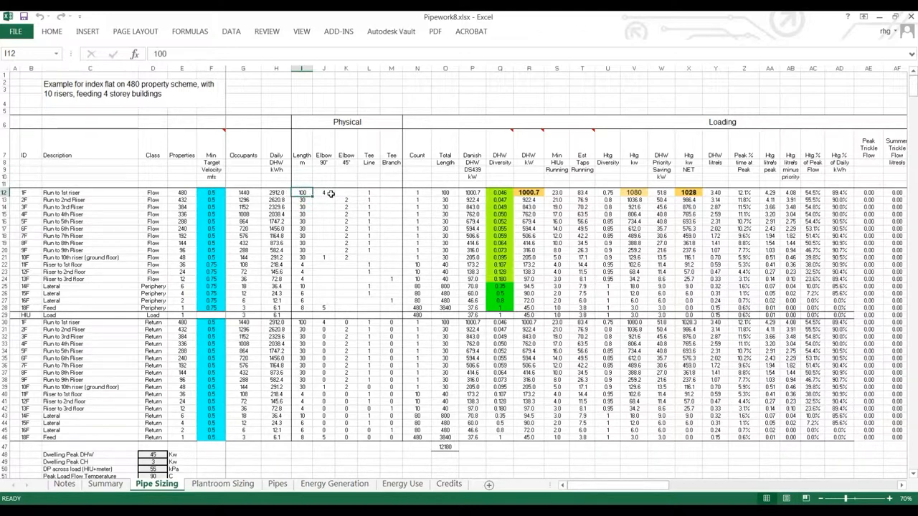
{"action": "left_click", "coordinate": [324, 192]}
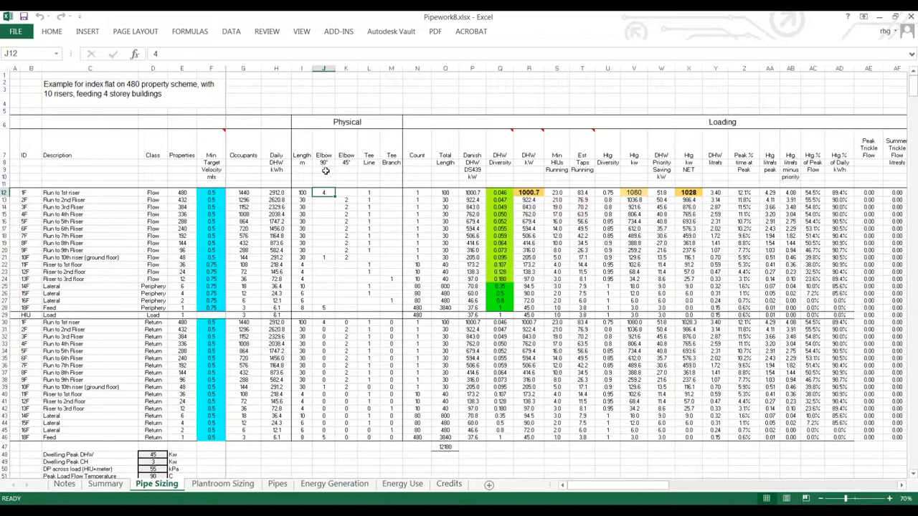
{"action": "mouse_move", "coordinate": [350, 174]}
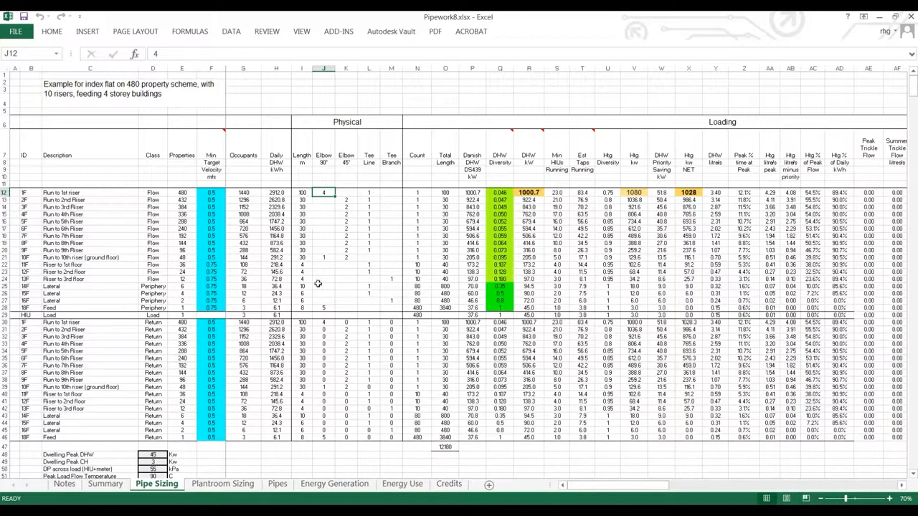
{"action": "mouse_move", "coordinate": [342, 258]}
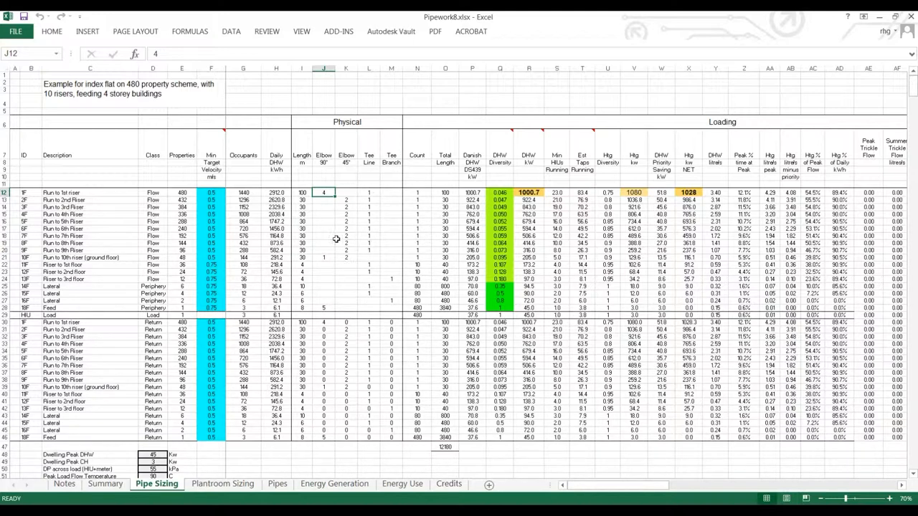
{"action": "mouse_move", "coordinate": [433, 215]}
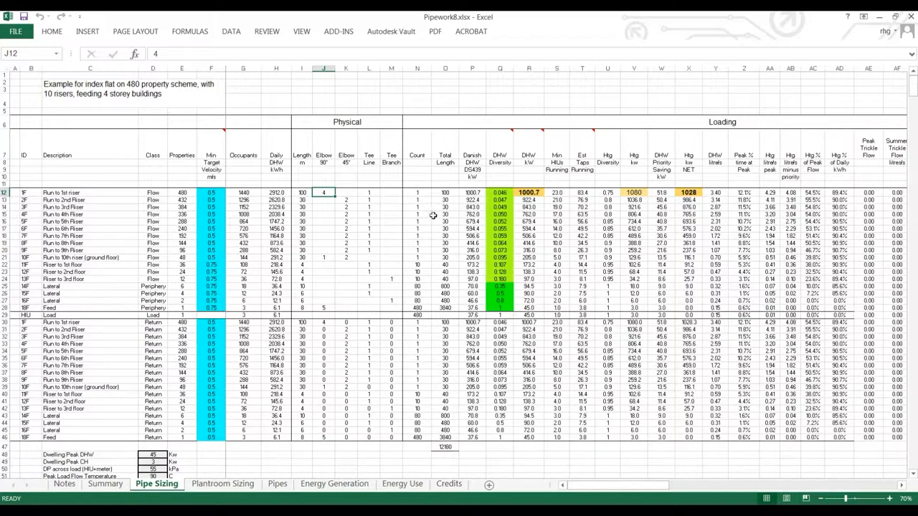
{"action": "mouse_move", "coordinate": [425, 308]}
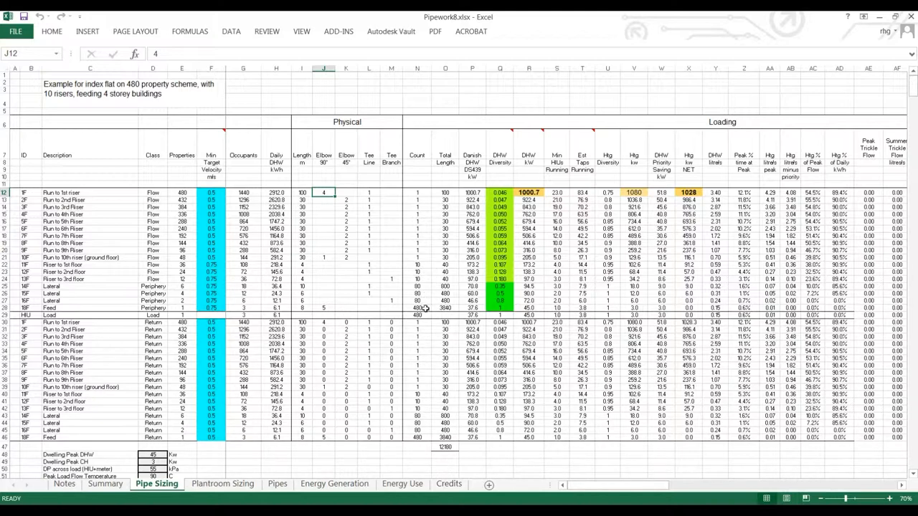
{"action": "mouse_move", "coordinate": [458, 189]}
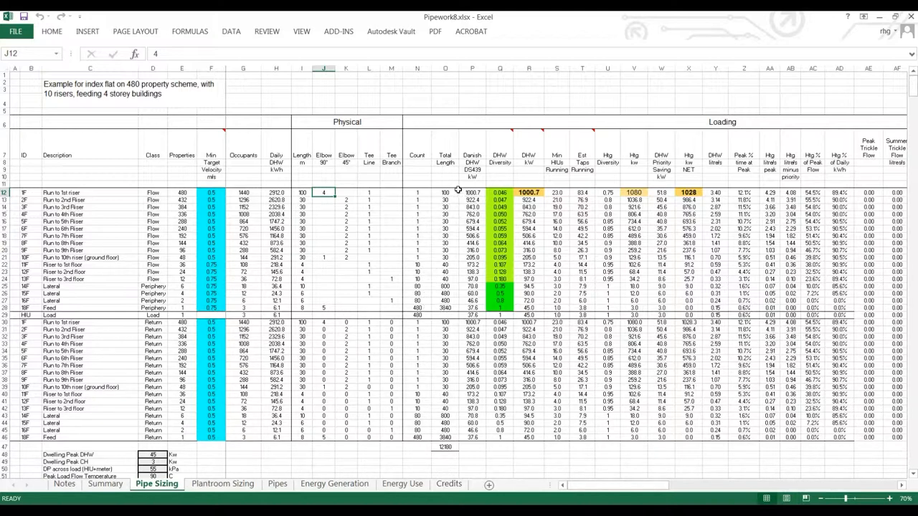
{"action": "mouse_move", "coordinate": [447, 299]}
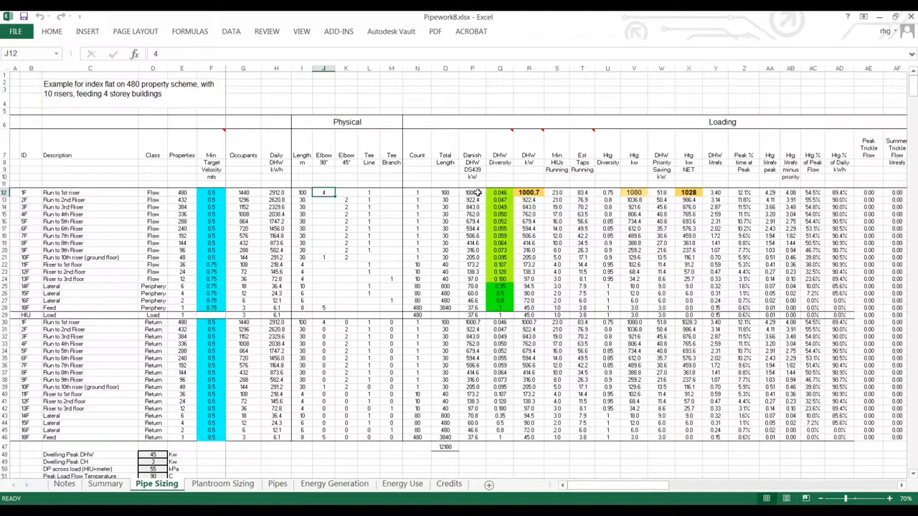
{"action": "left_click", "coordinate": [472, 192]}
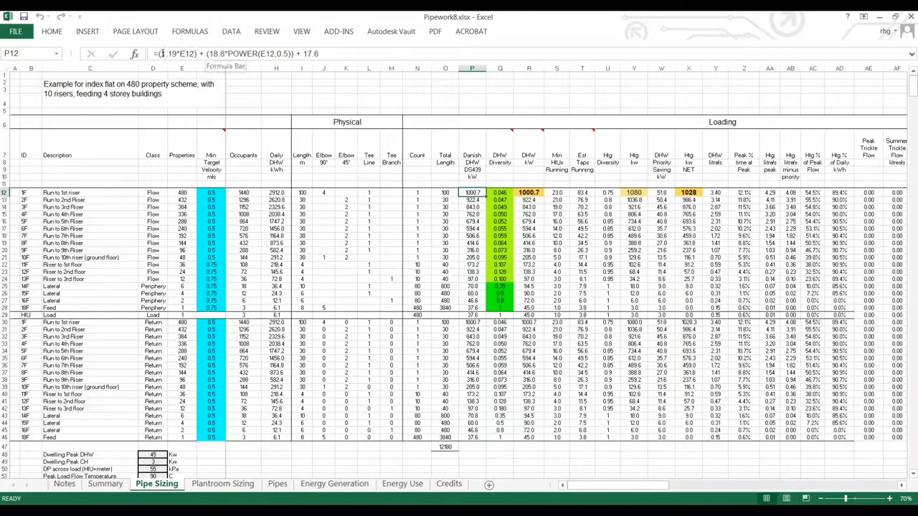
{"action": "left_click", "coordinate": [472, 221]}
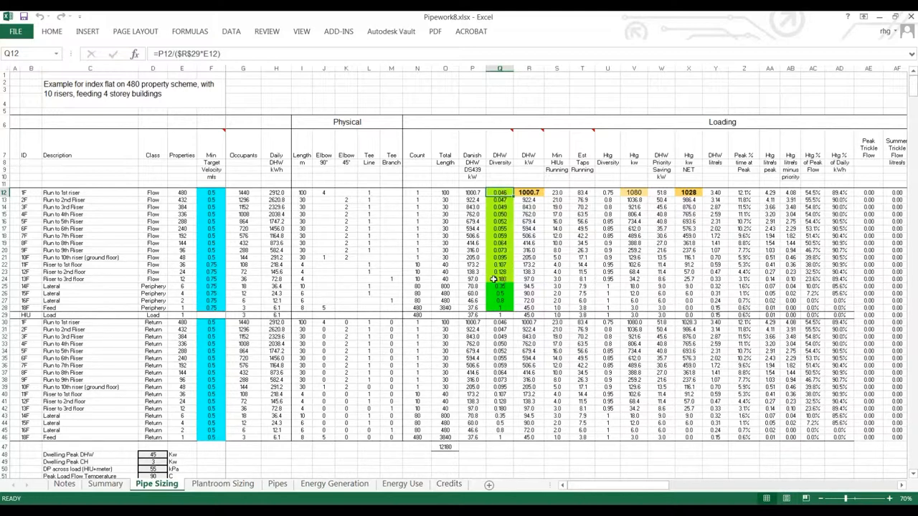
{"action": "left_click", "coordinate": [472, 279]}
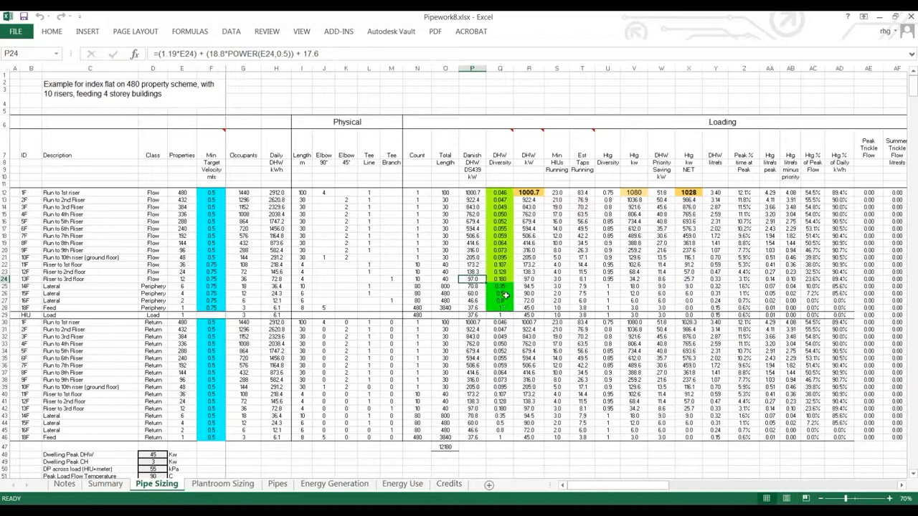
{"action": "left_click", "coordinate": [474, 301]}
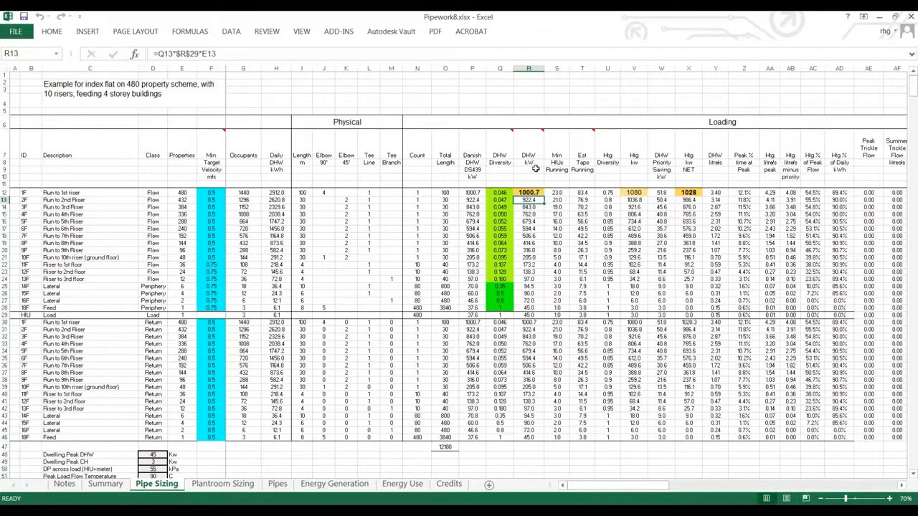
{"action": "mouse_move", "coordinate": [535, 177]}
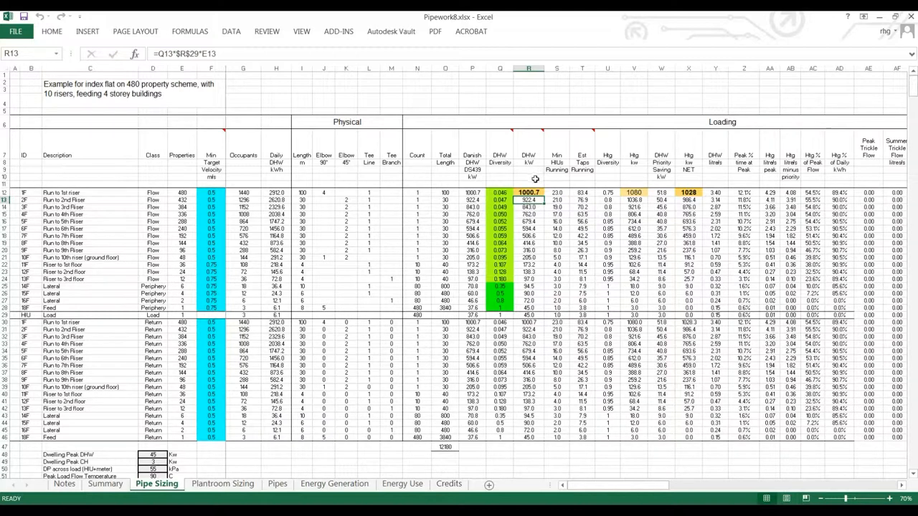
{"action": "left_click", "coordinate": [527, 193]}
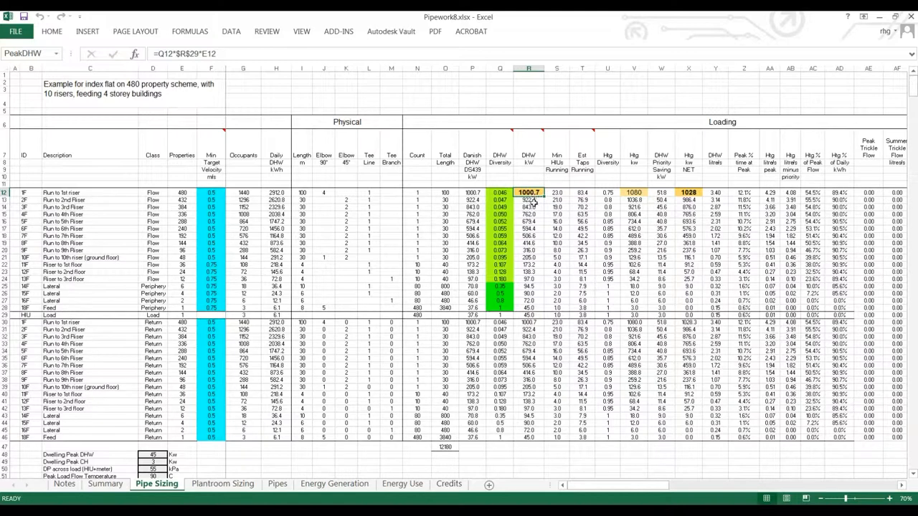
{"action": "mouse_move", "coordinate": [532, 200]}
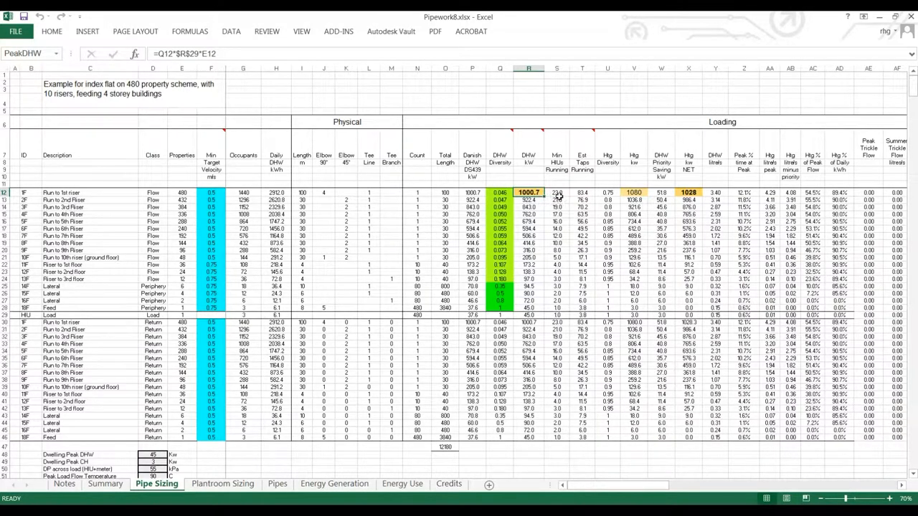
{"action": "left_click", "coordinate": [557, 192]}
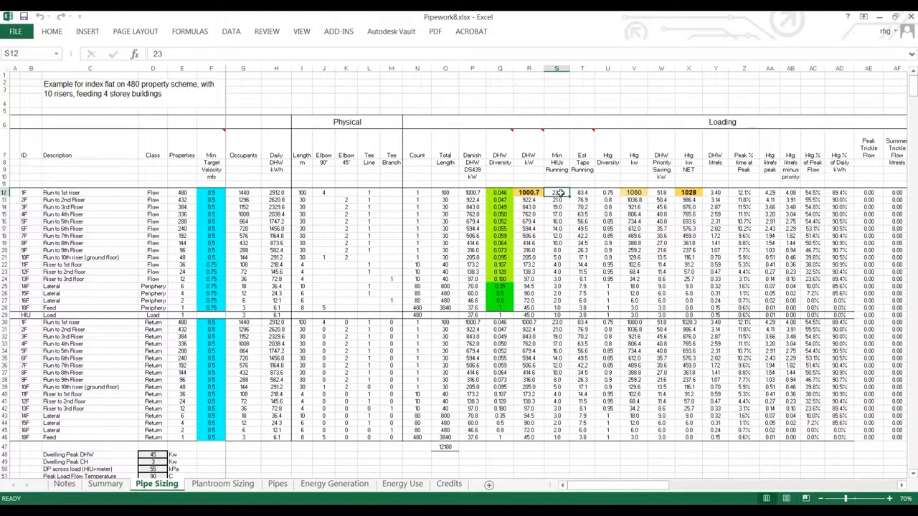
{"action": "mouse_move", "coordinate": [589, 190]}
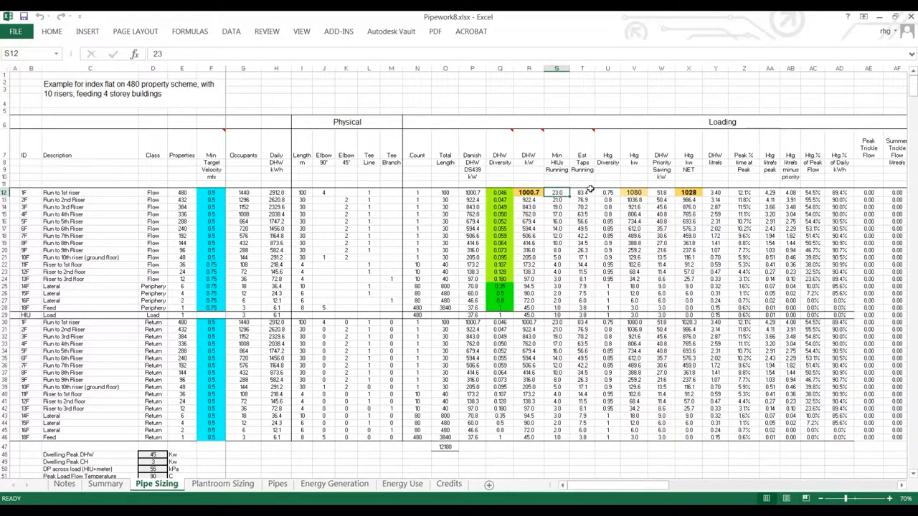
{"action": "left_click", "coordinate": [583, 192]}
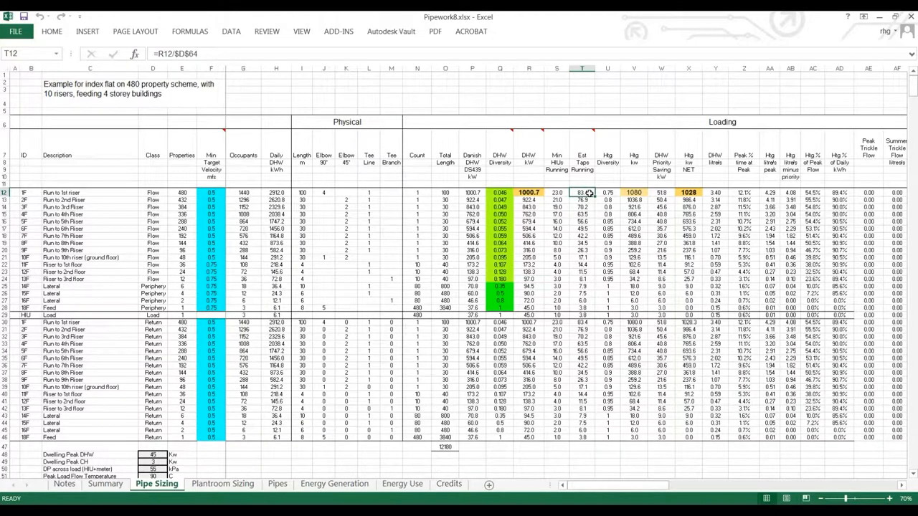
{"action": "left_click", "coordinate": [608, 192]}
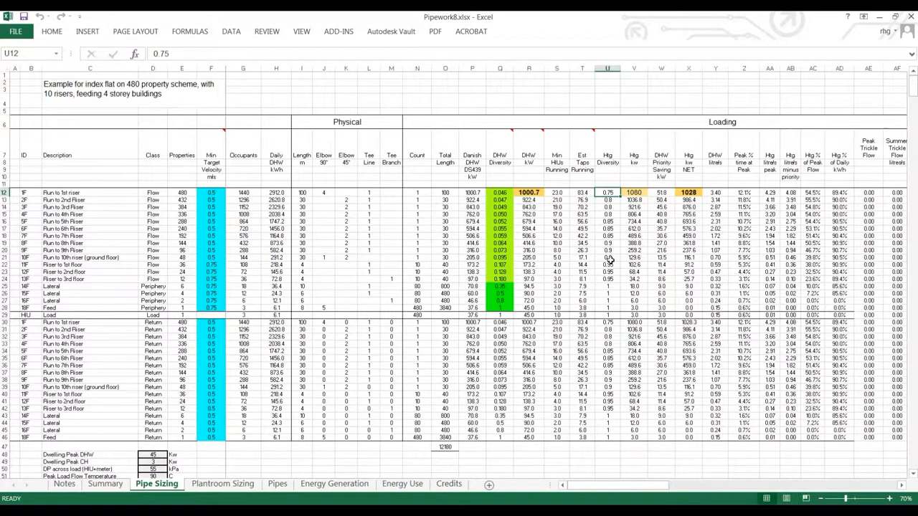
{"action": "mouse_move", "coordinate": [614, 208]}
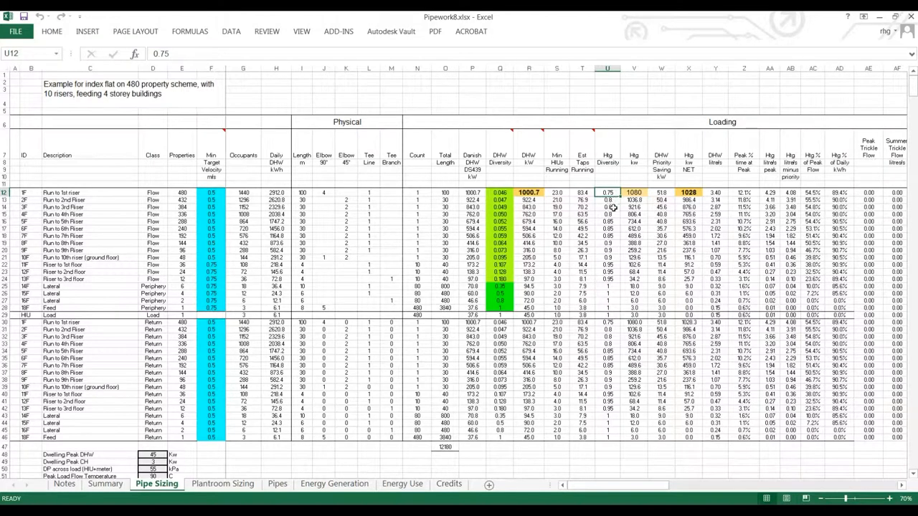
{"action": "left_click", "coordinate": [609, 199]}
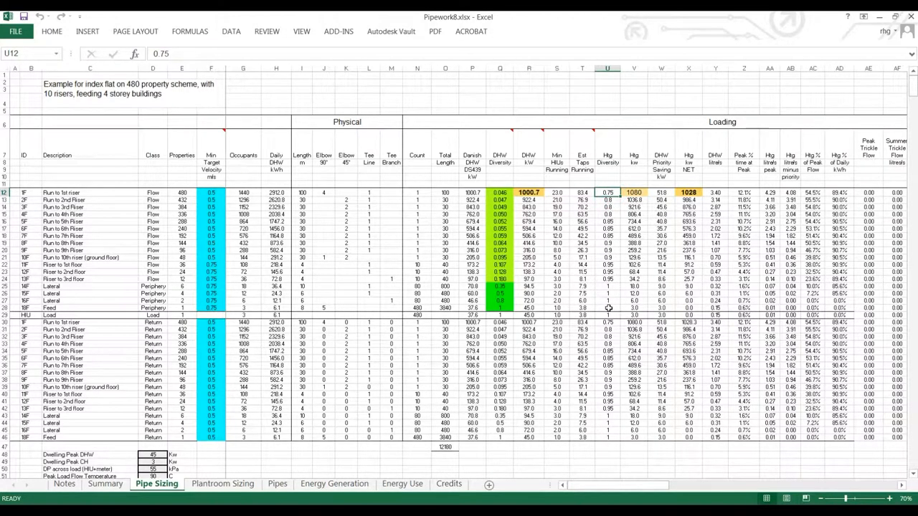
{"action": "mouse_move", "coordinate": [605, 310]}
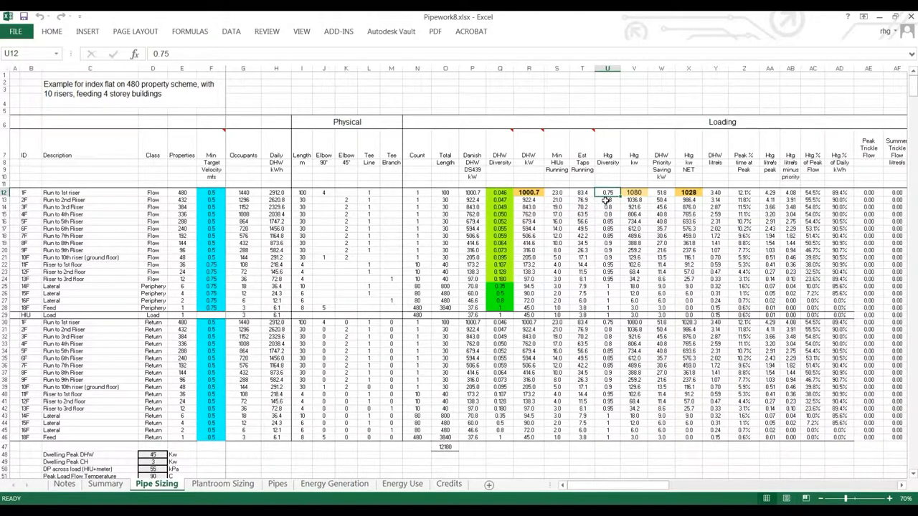
{"action": "mouse_move", "coordinate": [608, 199]}
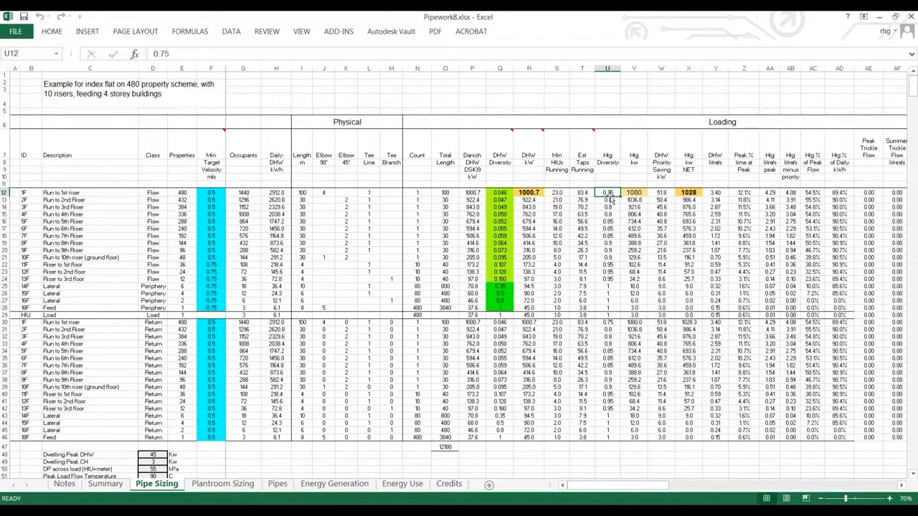
{"action": "mouse_move", "coordinate": [611, 280]}
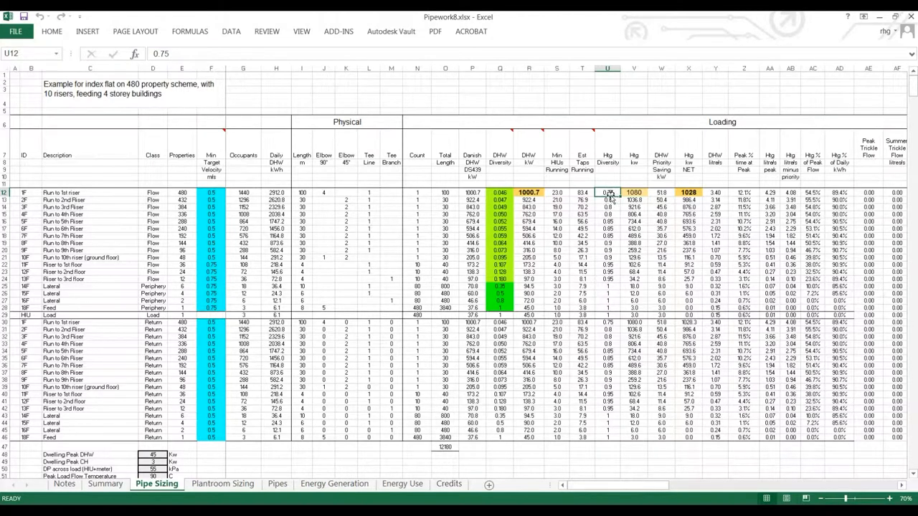
{"action": "mouse_move", "coordinate": [609, 198]}
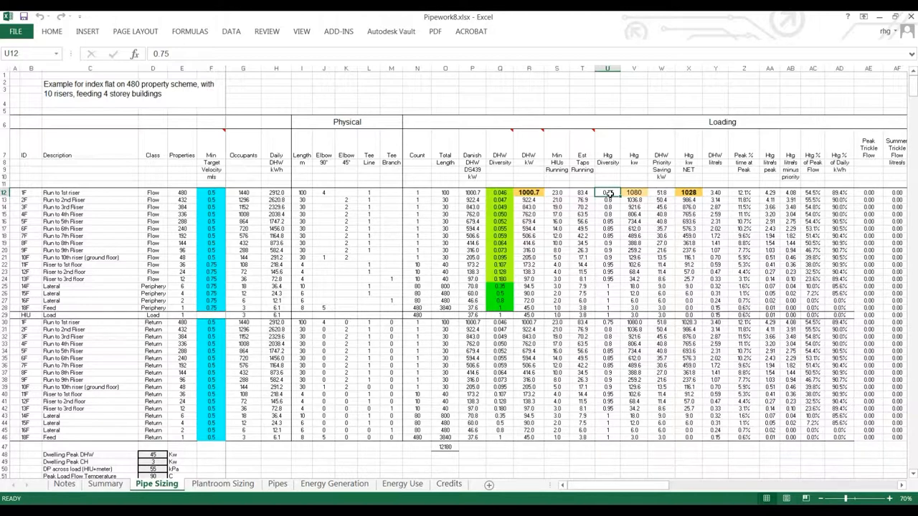
{"action": "mouse_move", "coordinate": [610, 210]}
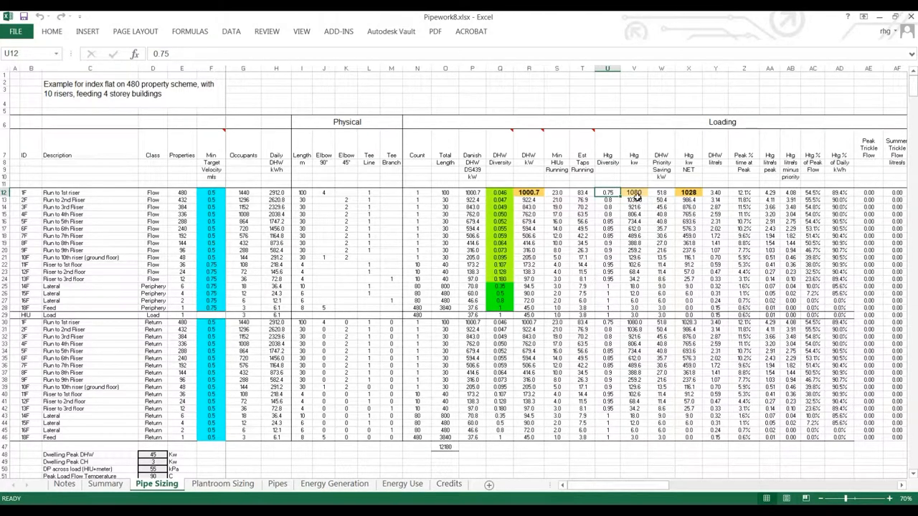
{"action": "left_click", "coordinate": [634, 192]}
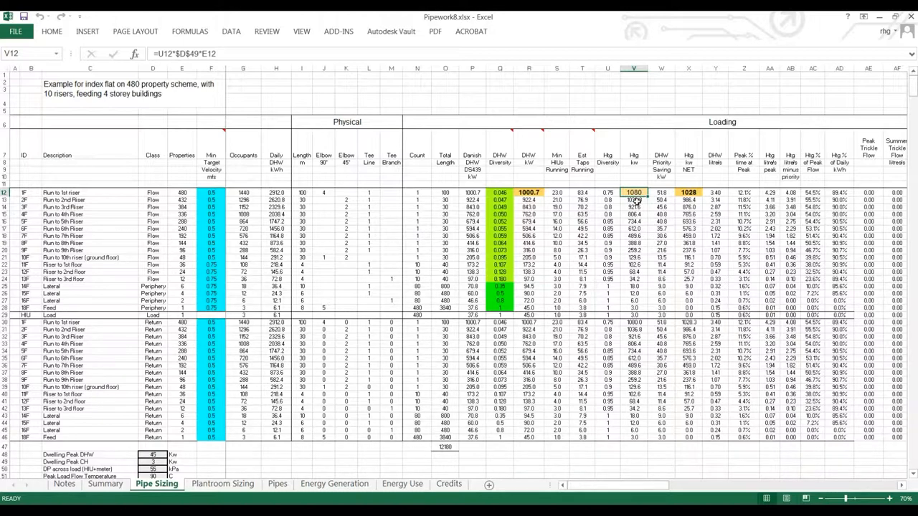
{"action": "mouse_move", "coordinate": [673, 186]}
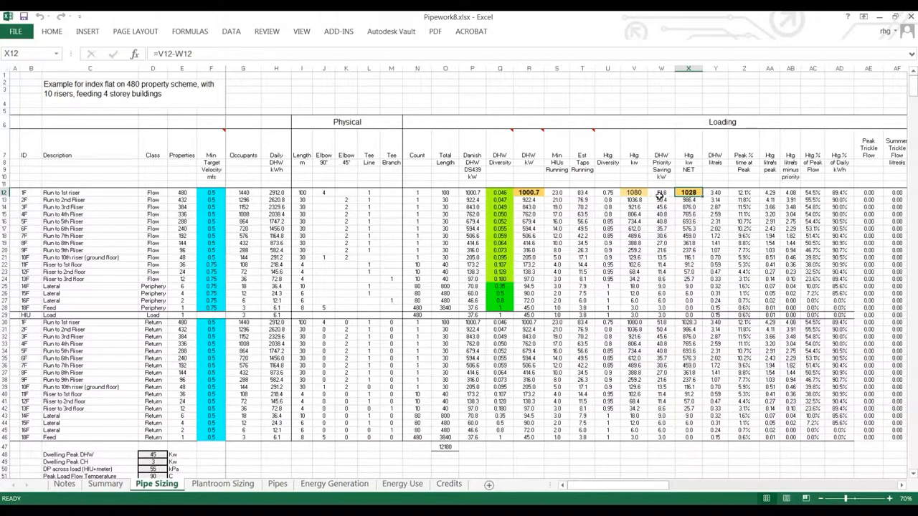
{"action": "left_click", "coordinate": [661, 192]}
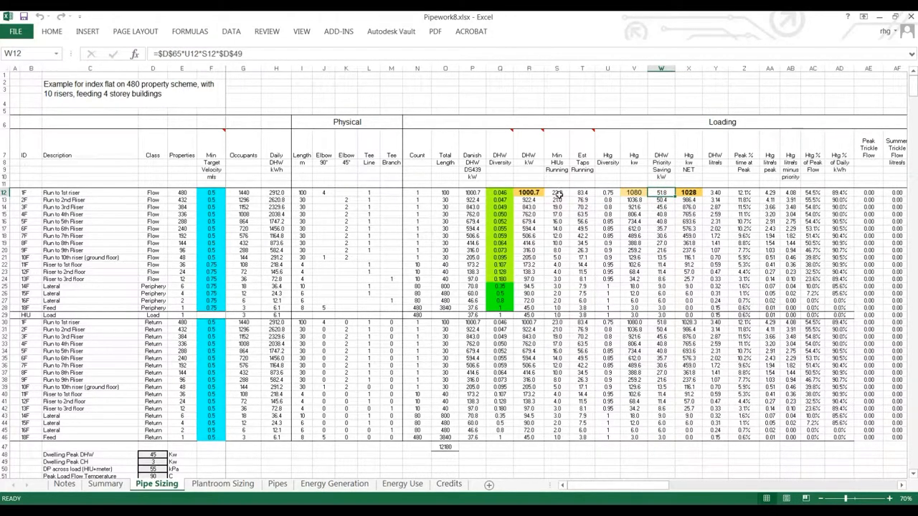
{"action": "mouse_move", "coordinate": [725, 192]}
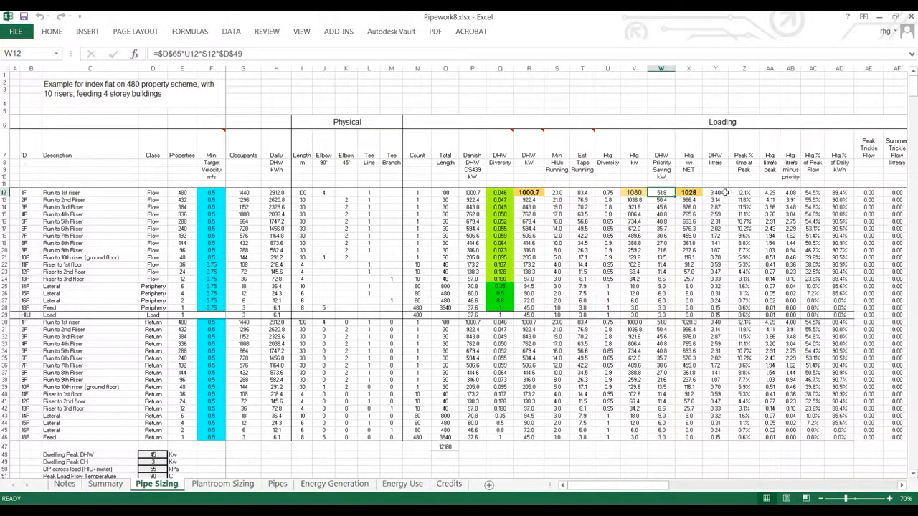
{"action": "left_click", "coordinate": [714, 192]}
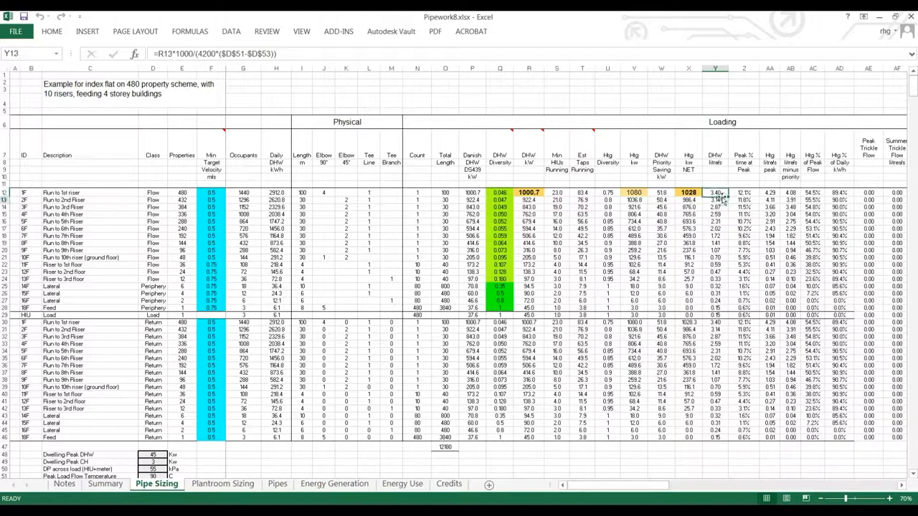
{"action": "left_click", "coordinate": [714, 192]}
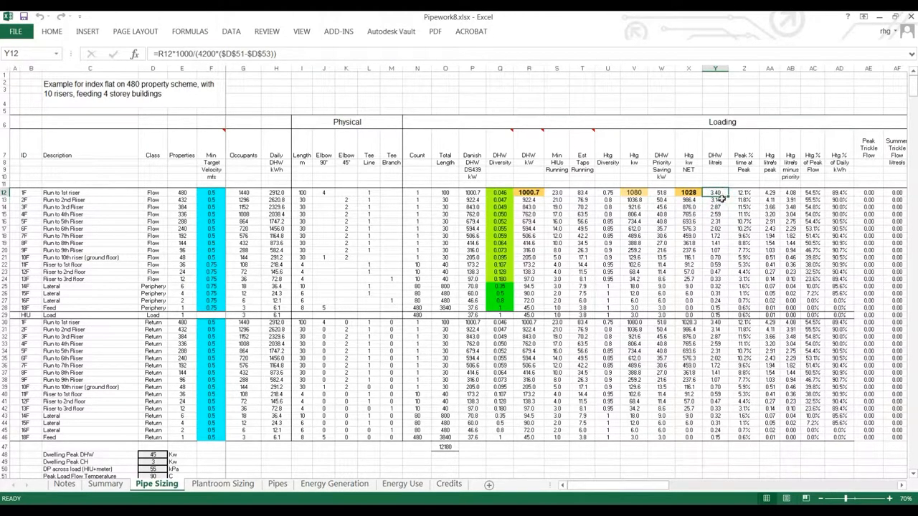
{"action": "mouse_move", "coordinate": [674, 198]}
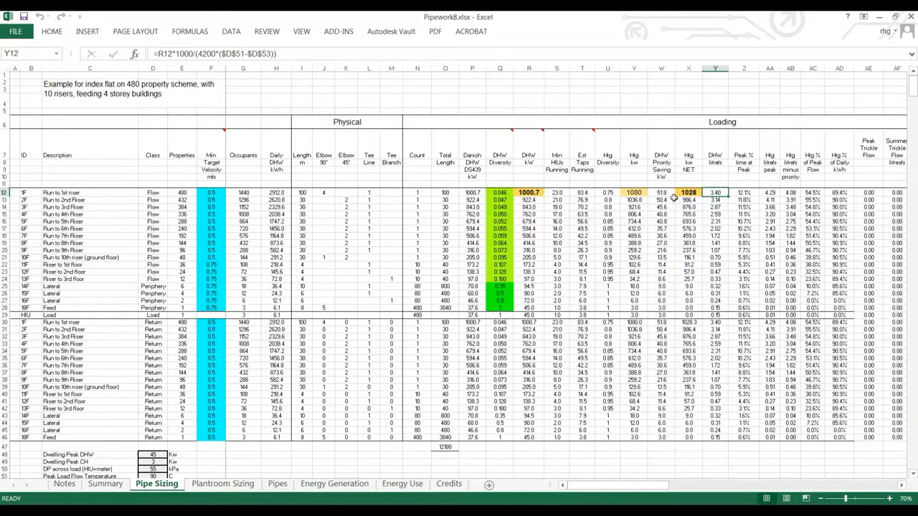
{"action": "mouse_move", "coordinate": [720, 201]}
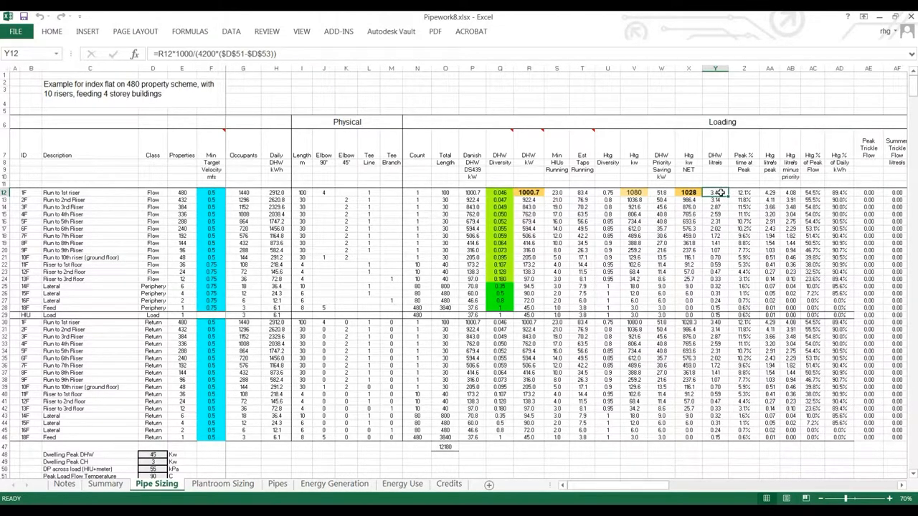
{"action": "left_click", "coordinate": [743, 192]}
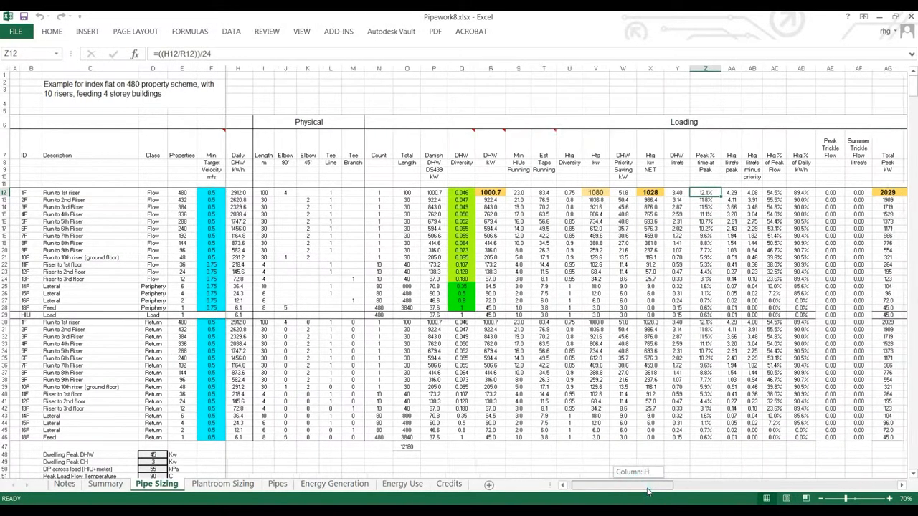
{"action": "scroll", "scroll_direction": "right", "scroll_amount": 3}
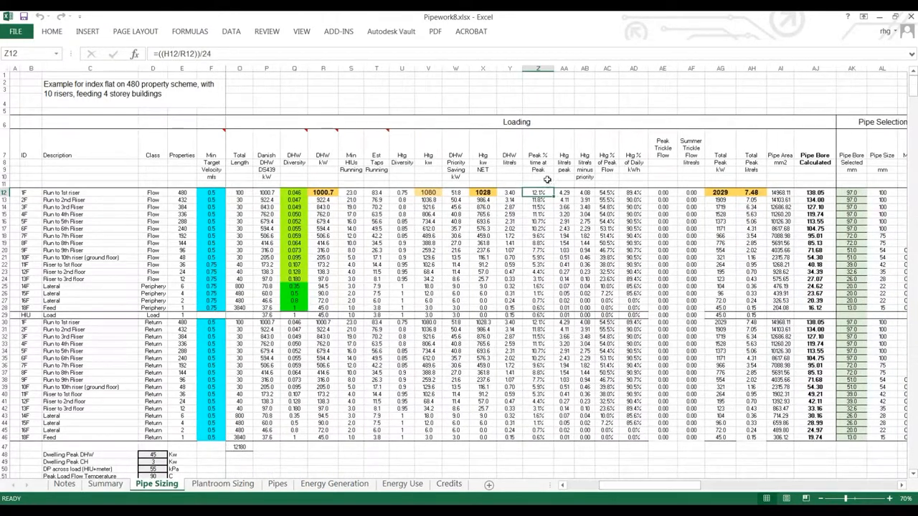
{"action": "mouse_move", "coordinate": [543, 195]}
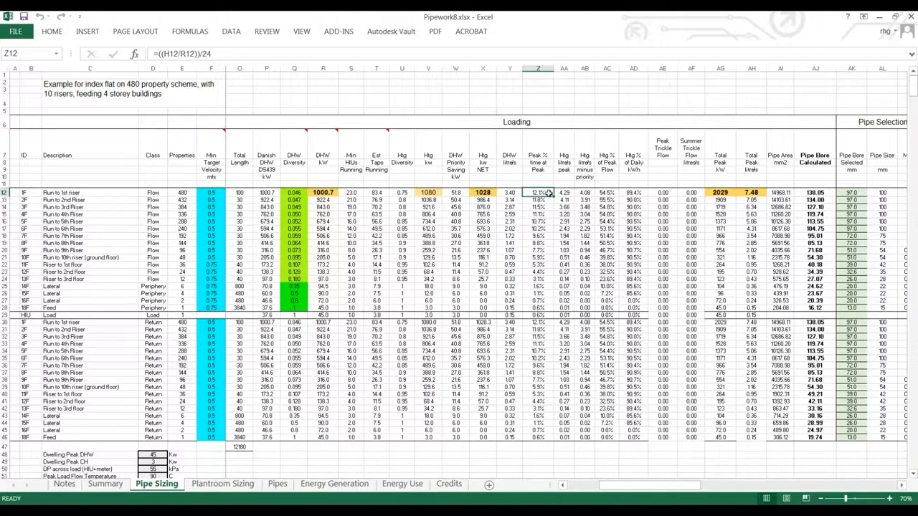
{"action": "mouse_move", "coordinate": [534, 294]}
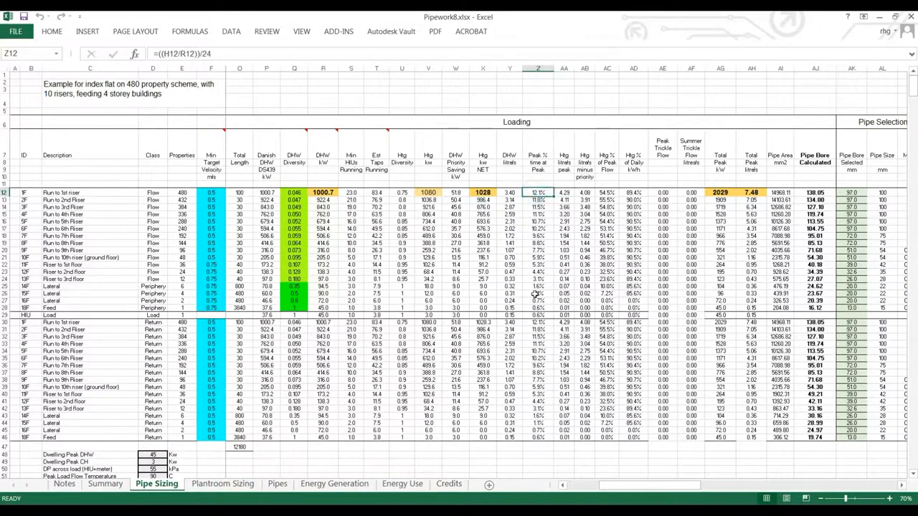
{"action": "left_click", "coordinate": [538, 206]}
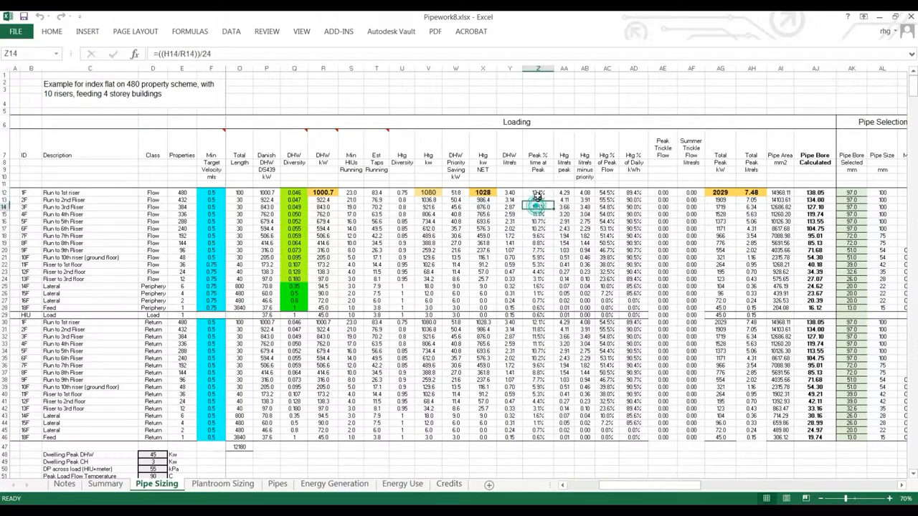
{"action": "left_click", "coordinate": [565, 192]}
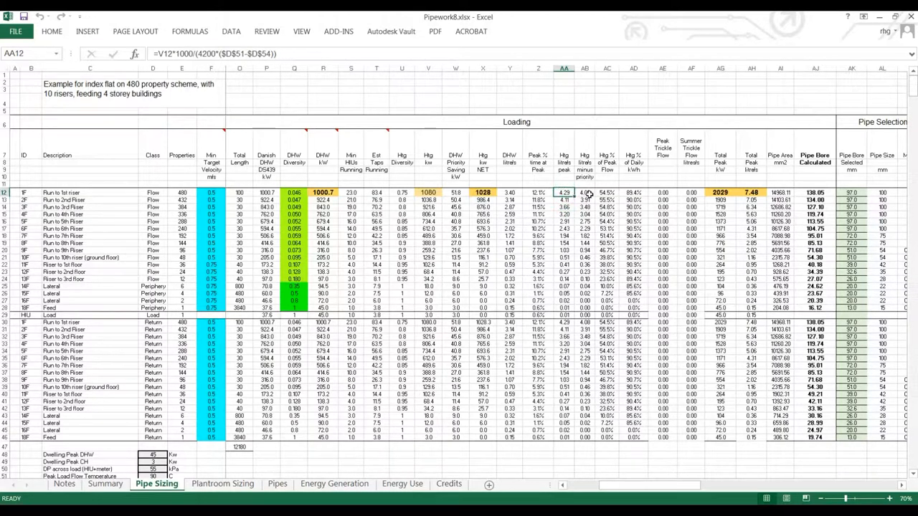
{"action": "left_click", "coordinate": [585, 193]}
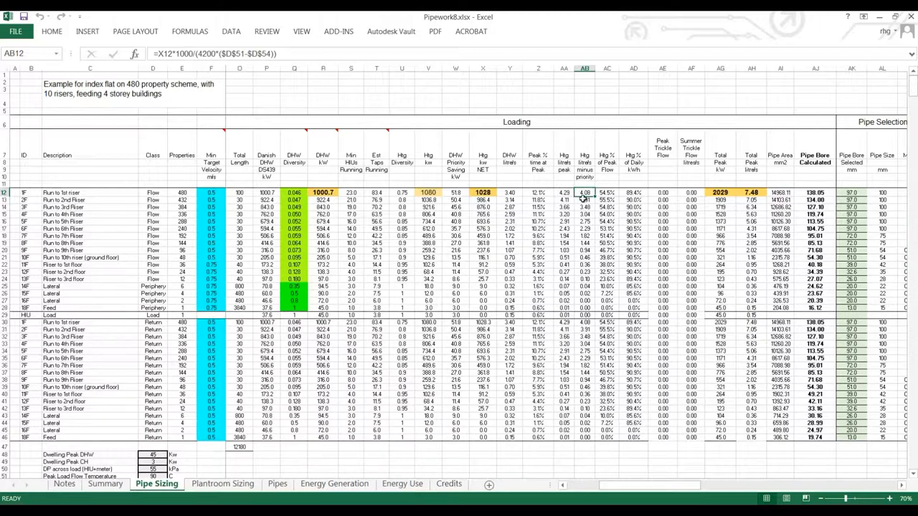
{"action": "left_click", "coordinate": [607, 192]}
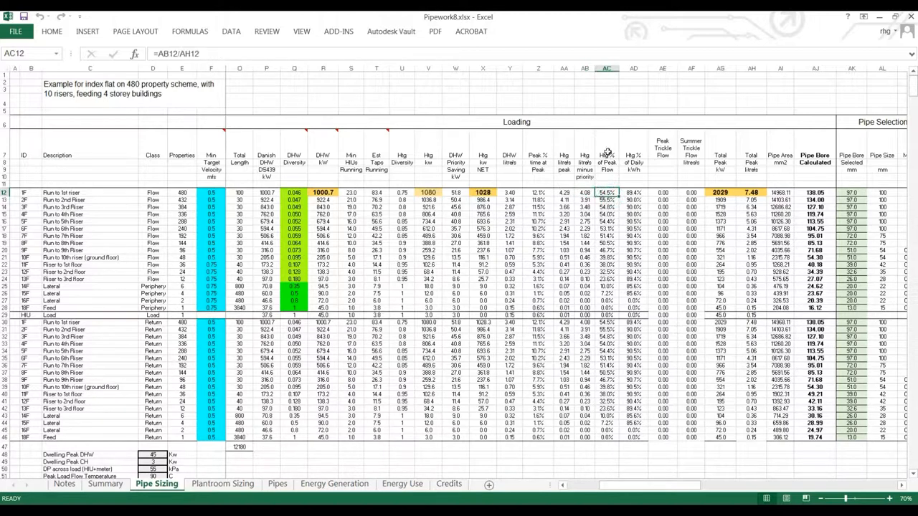
{"action": "mouse_move", "coordinate": [610, 167]}
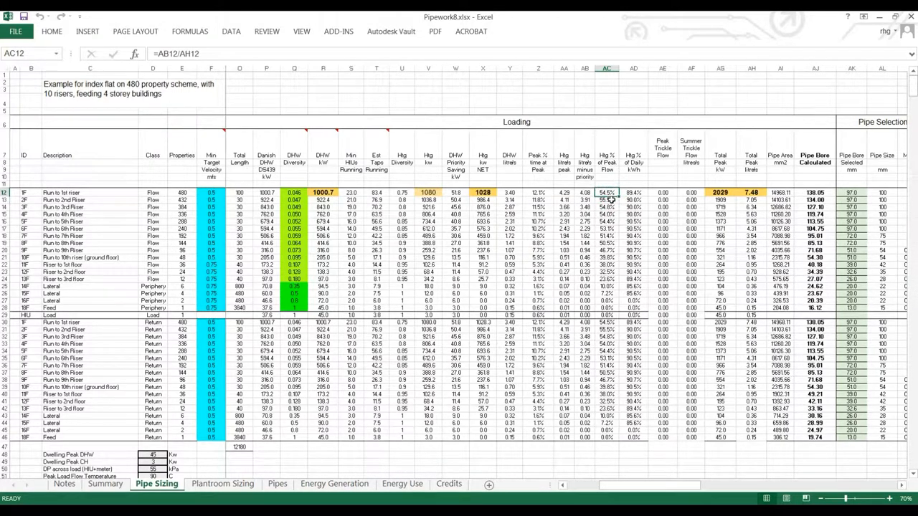
{"action": "left_click", "coordinate": [607, 199]}
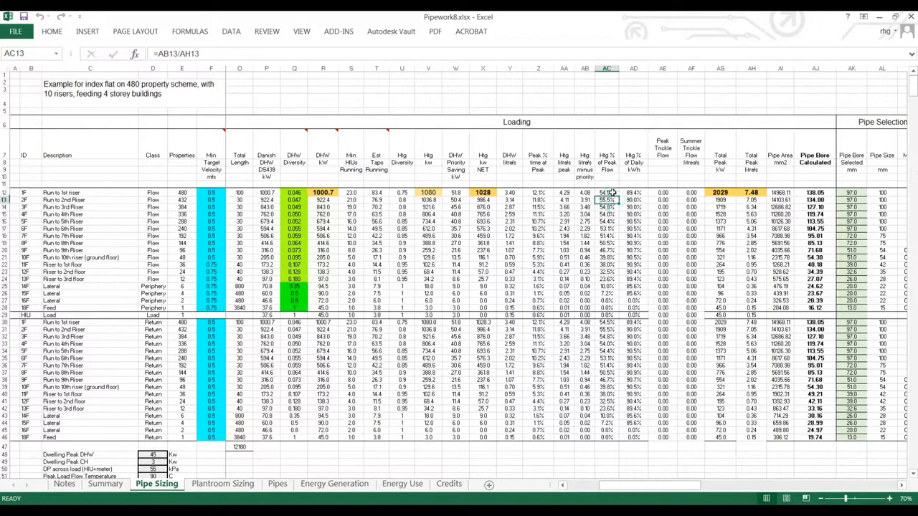
{"action": "left_click", "coordinate": [607, 192]}
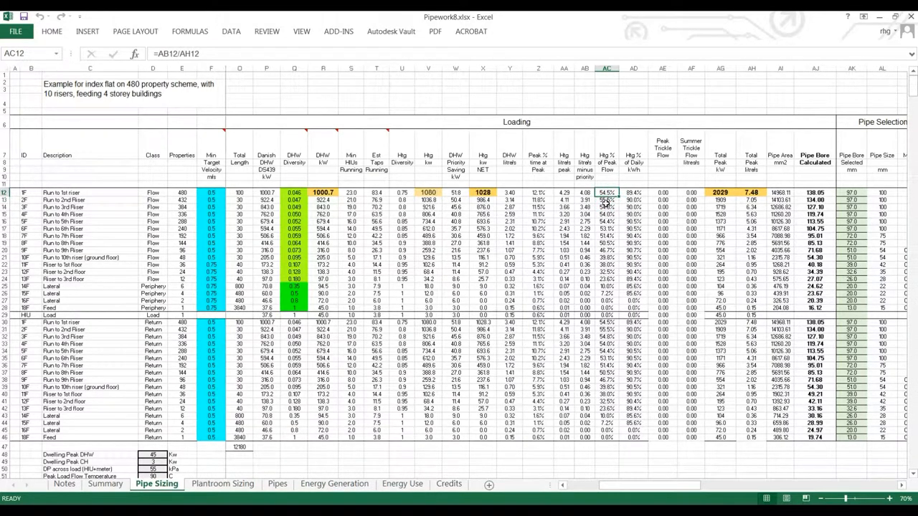
{"action": "left_click", "coordinate": [607, 278]}
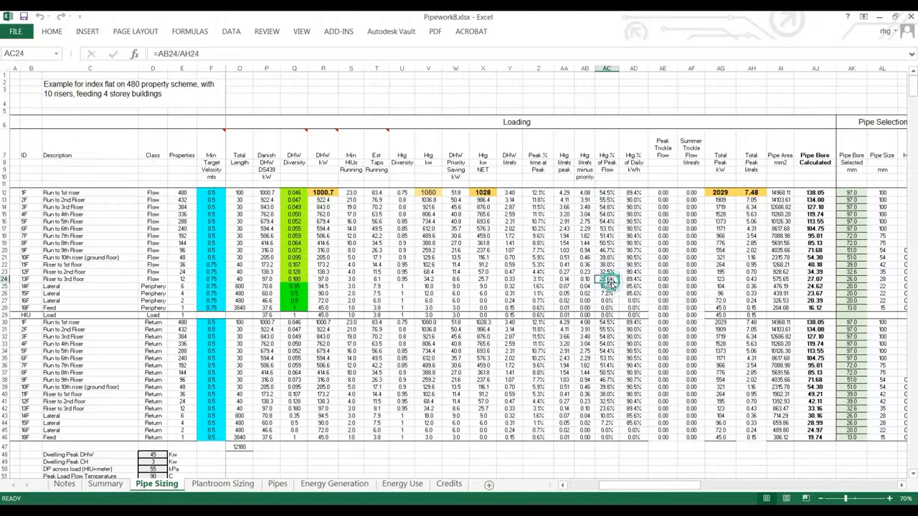
{"action": "left_click", "coordinate": [607, 287]}
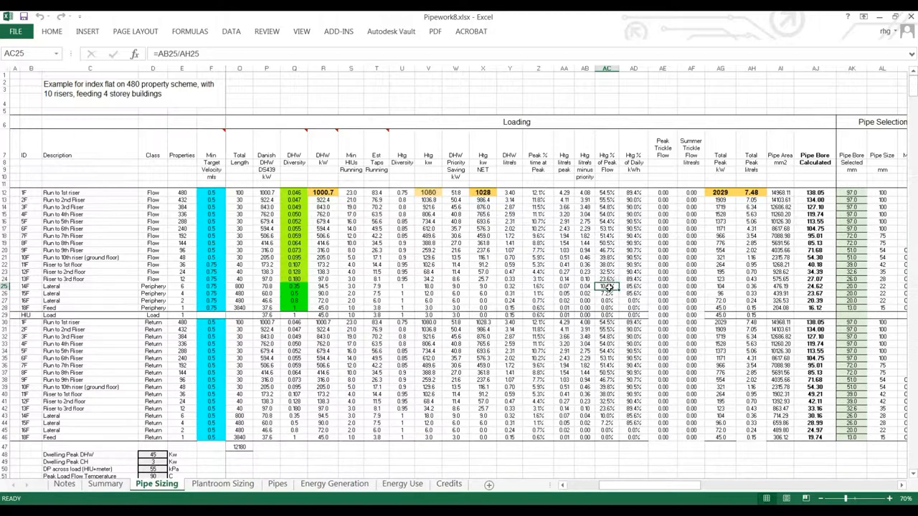
{"action": "left_click", "coordinate": [606, 293]}
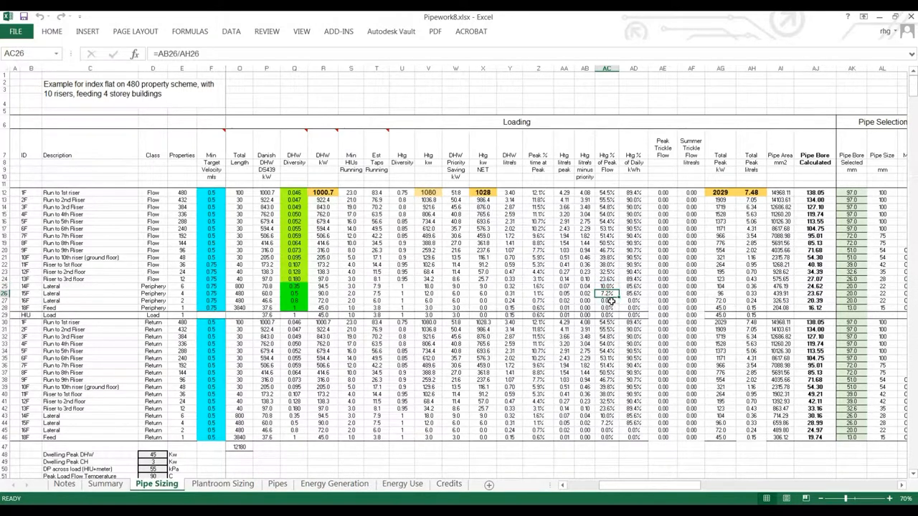
{"action": "left_click", "coordinate": [607, 316]}
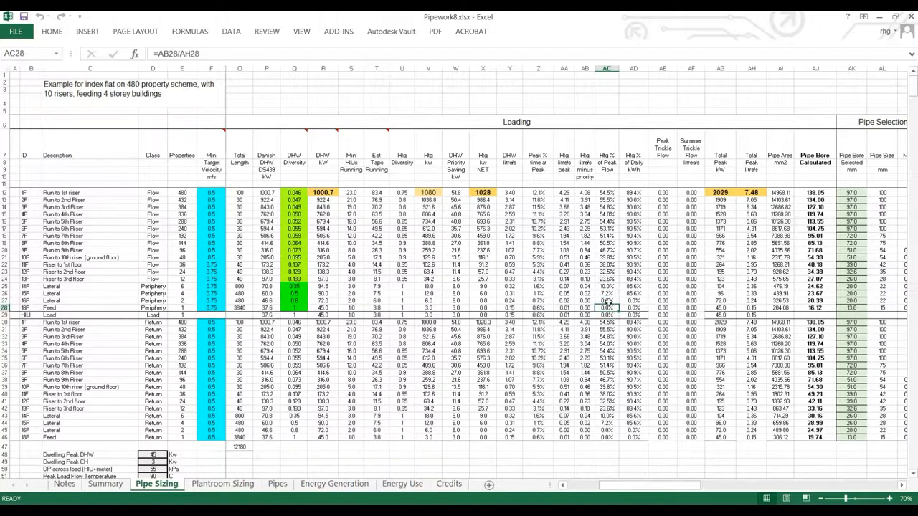
{"action": "mouse_move", "coordinate": [608, 295]}
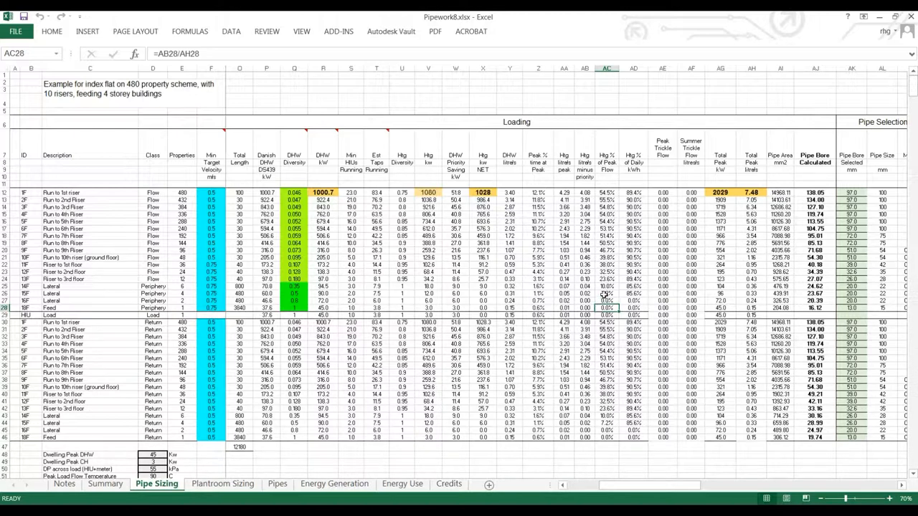
{"action": "left_click", "coordinate": [634, 192]}
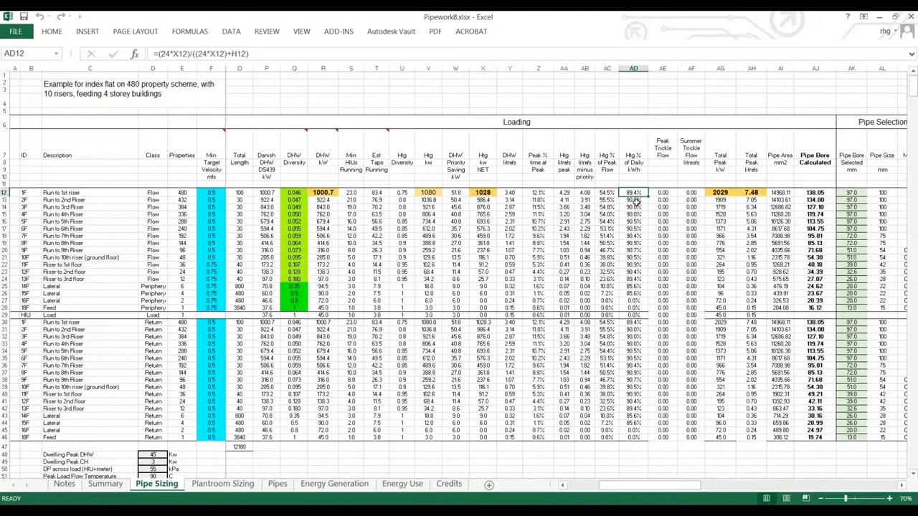
{"action": "mouse_move", "coordinate": [635, 200]}
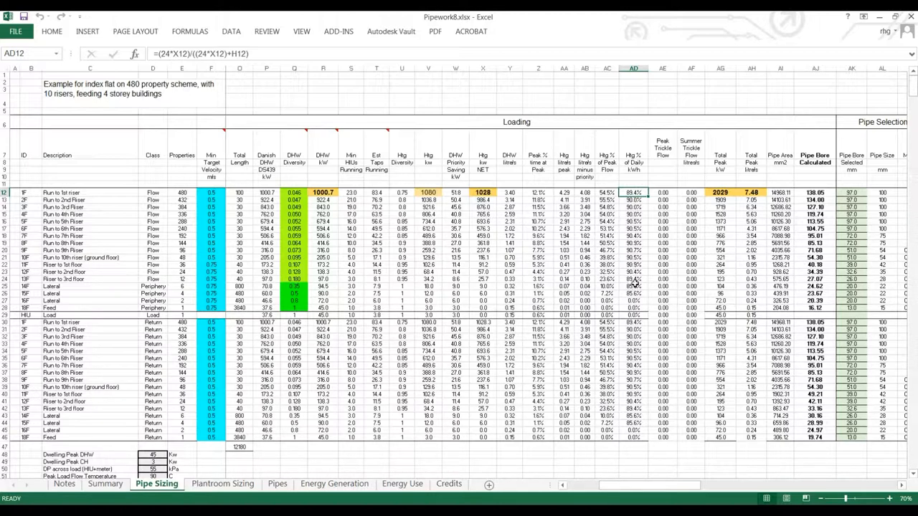
Step: Review the first run's peak trickle flow, total peak load and calculated pipe bore formulas
{"action": "left_click", "coordinate": [663, 192]}
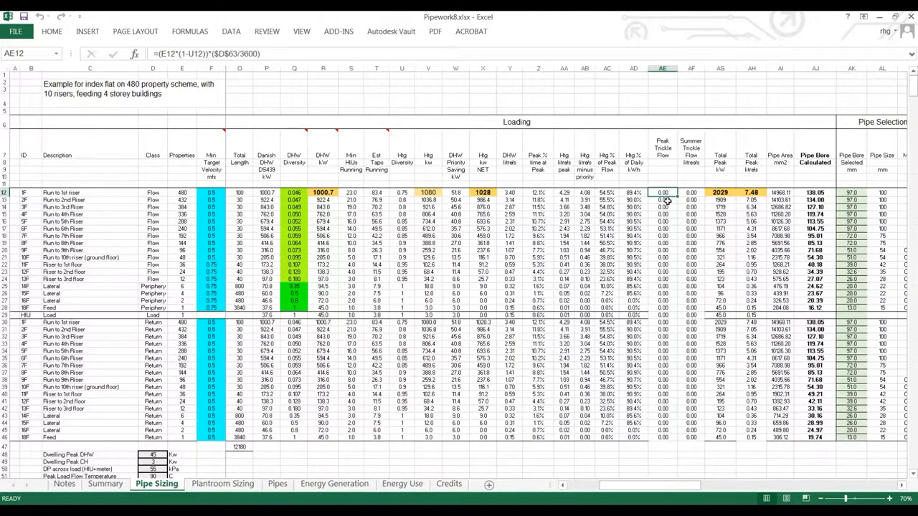
{"action": "mouse_move", "coordinate": [662, 264]}
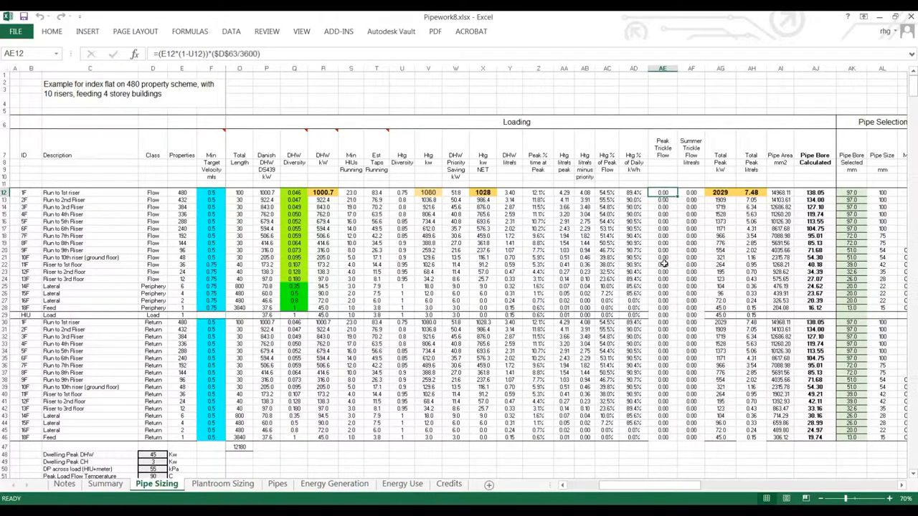
{"action": "mouse_move", "coordinate": [697, 279]}
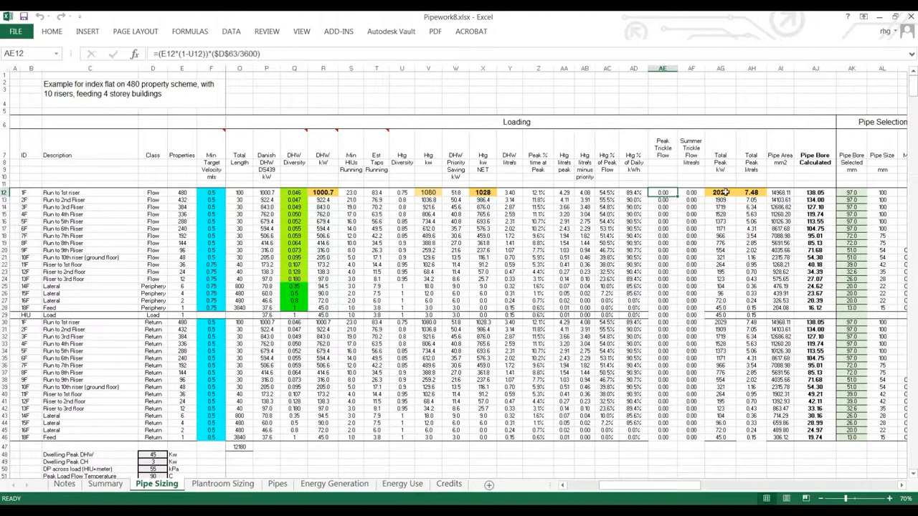
{"action": "left_click", "coordinate": [721, 192]}
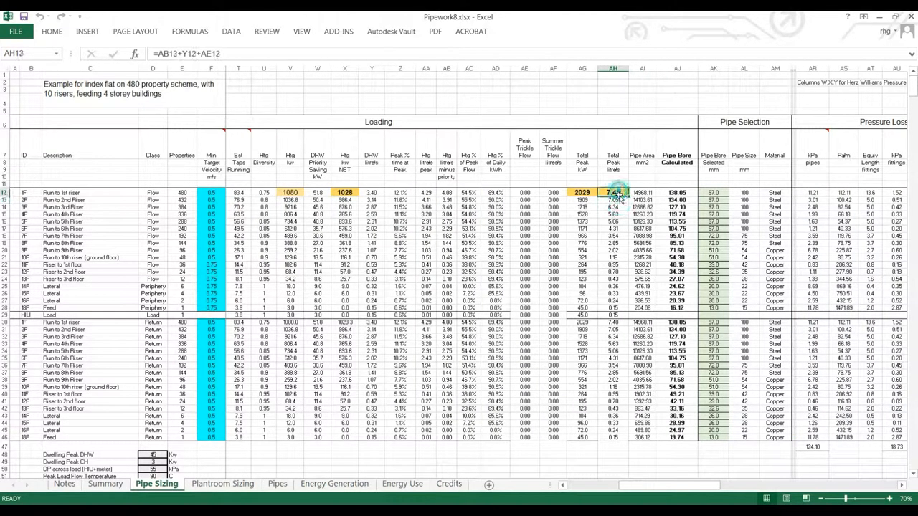
{"action": "left_click", "coordinate": [612, 199]}
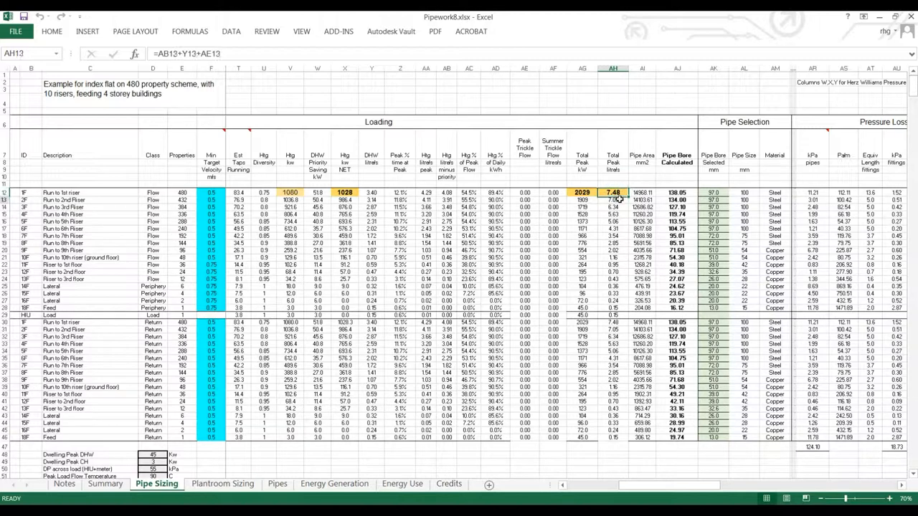
{"action": "left_click", "coordinate": [583, 192]}
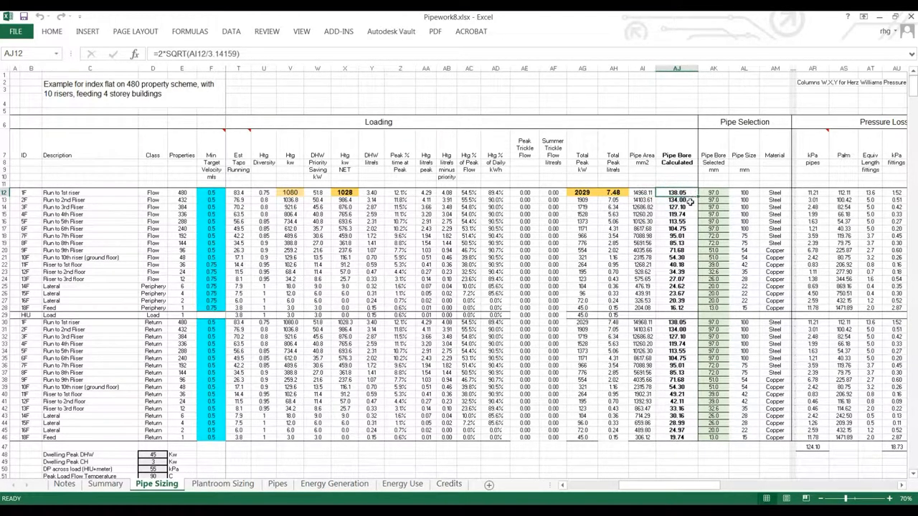
{"action": "mouse_move", "coordinate": [688, 201]}
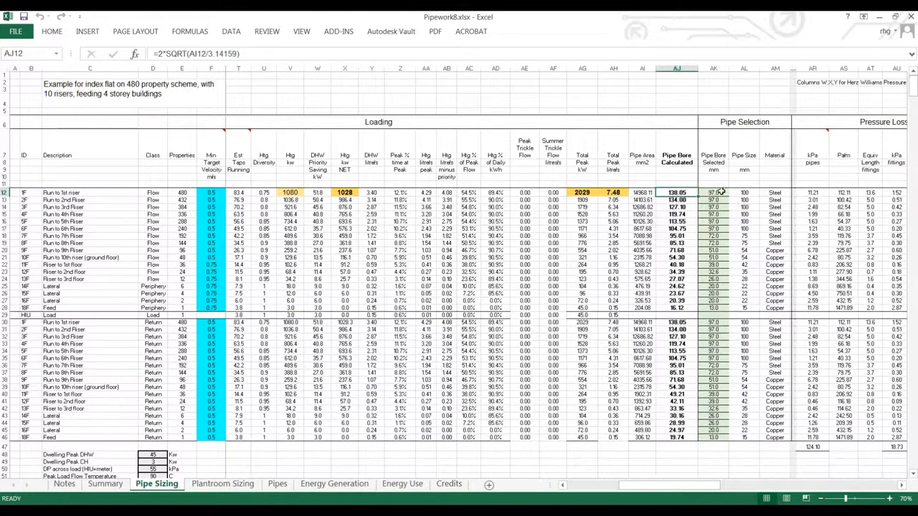
Step: Check how the selected pipe bore is looked up, then switch to the Pipes data sheet
{"action": "left_click", "coordinate": [713, 192]}
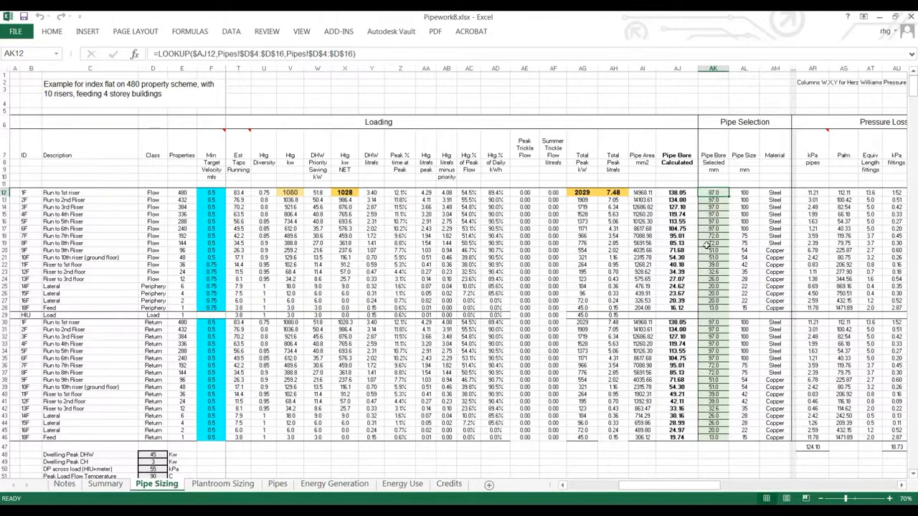
{"action": "mouse_move", "coordinate": [274, 459]}
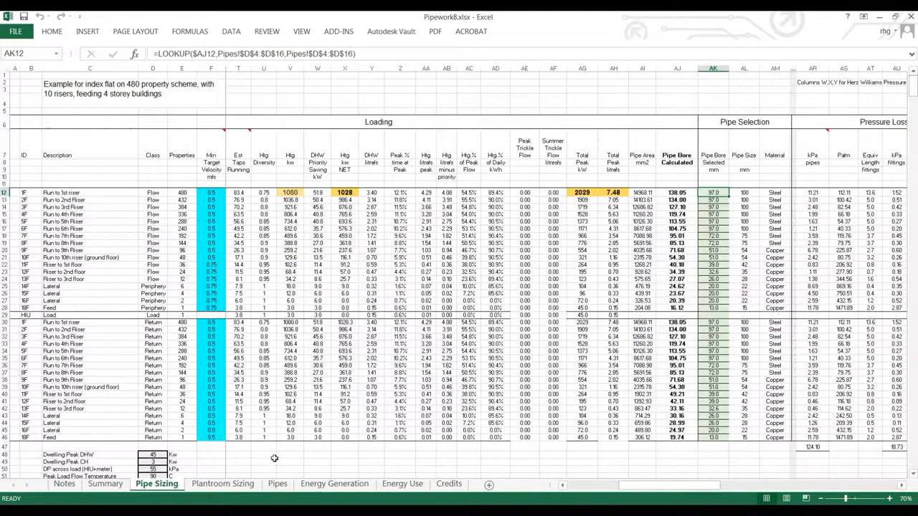
{"action": "left_click", "coordinate": [277, 483]}
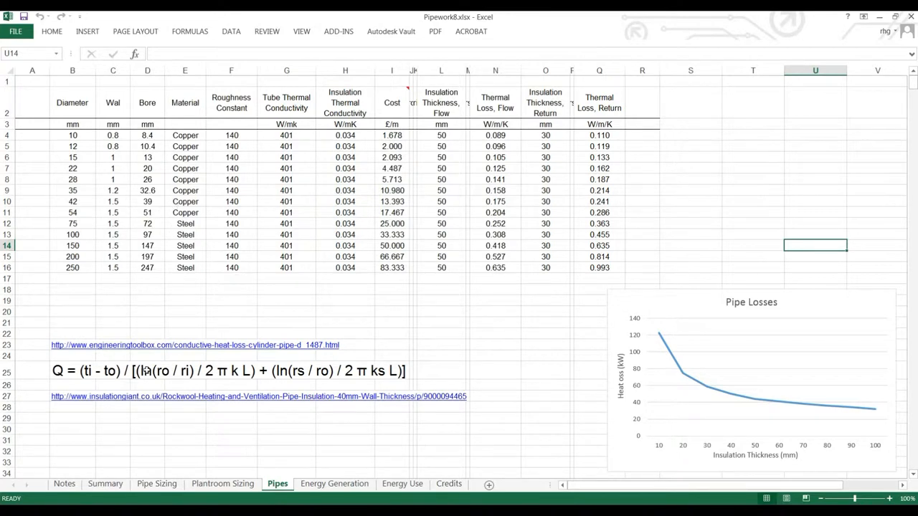
Step: Return to the Pipe Sizing sheet from the Pipes data sheet
{"action": "left_click", "coordinate": [156, 483]}
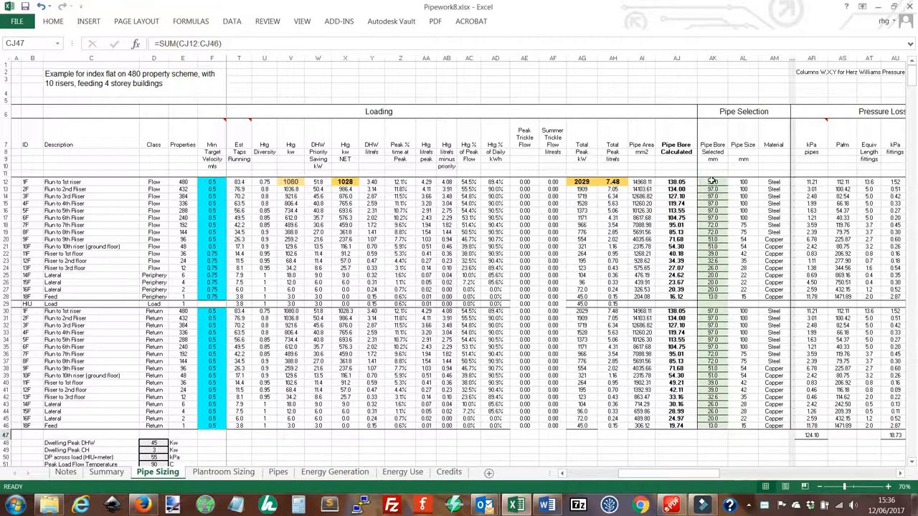
{"action": "left_click", "coordinate": [711, 181]}
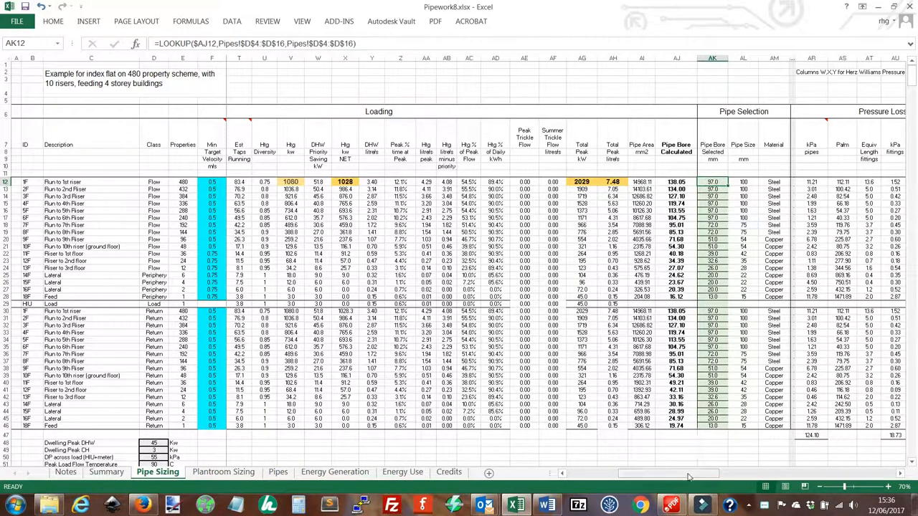
{"action": "scroll", "scroll_direction": "right", "scroll_amount": 3}
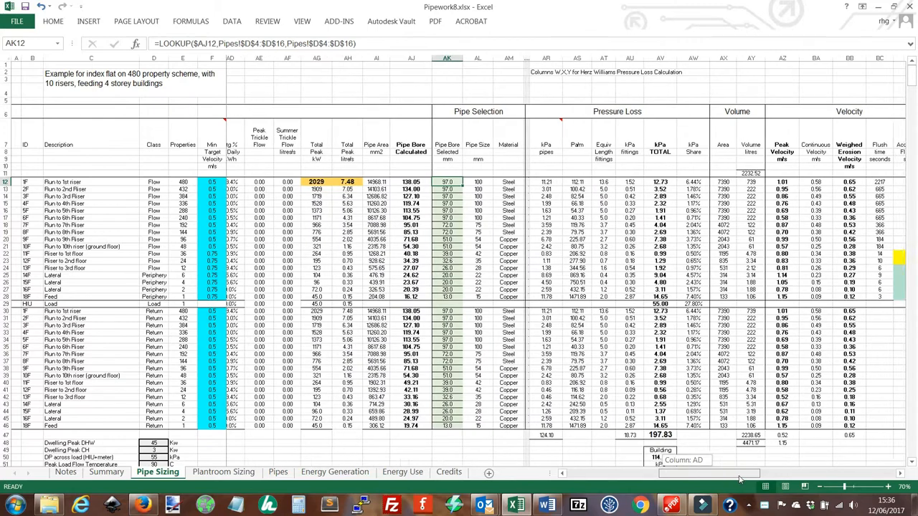
{"action": "scroll", "scroll_direction": "right", "scroll_amount": 3}
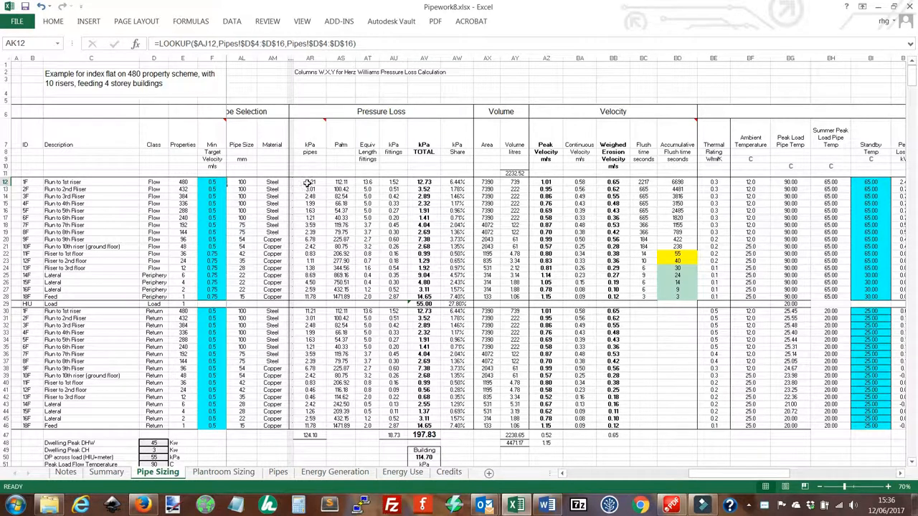
{"action": "left_click", "coordinate": [309, 181]}
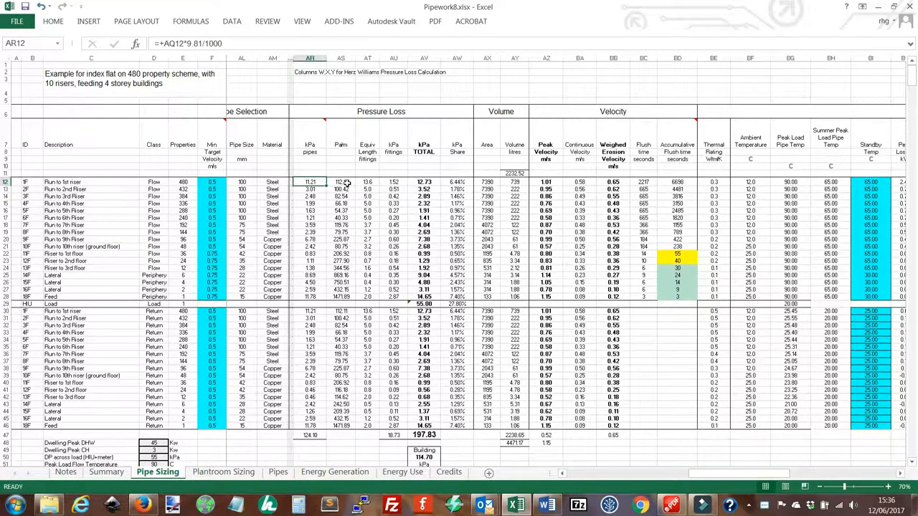
{"action": "left_click", "coordinate": [367, 180]}
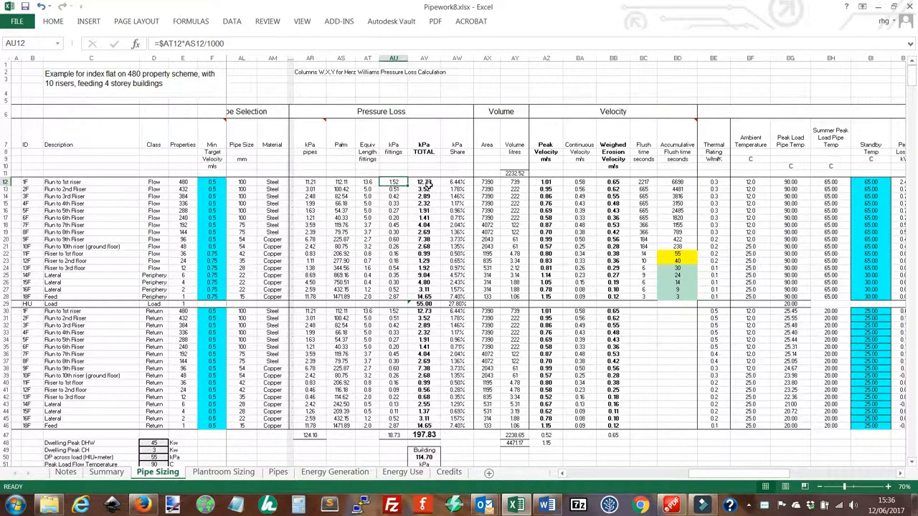
{"action": "left_click", "coordinate": [425, 180]}
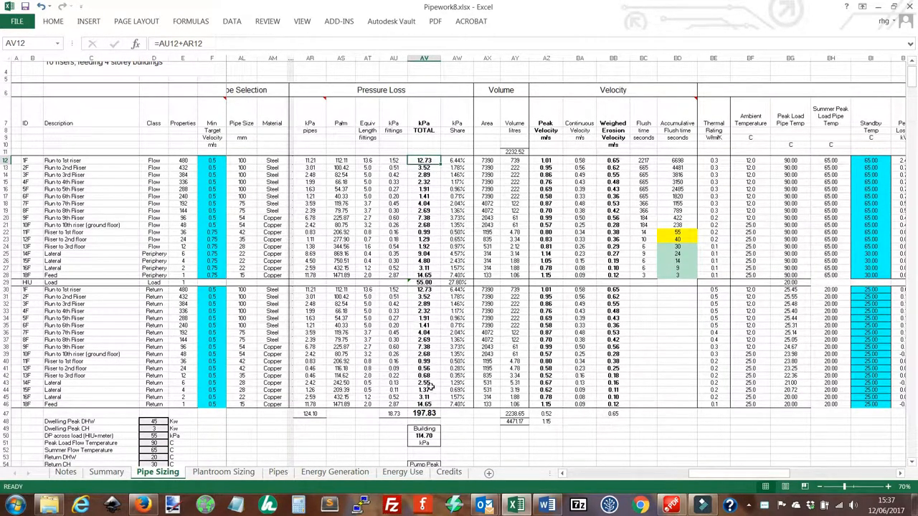
{"action": "left_click", "coordinate": [425, 413]}
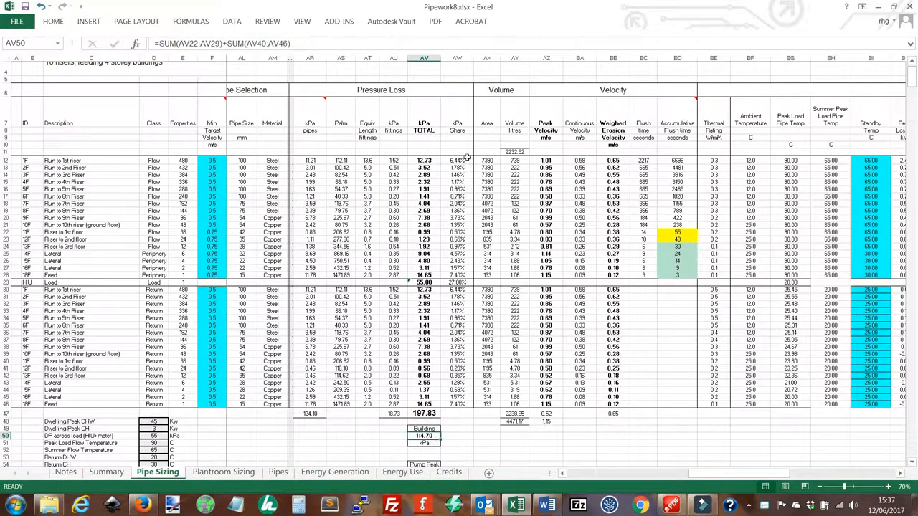
{"action": "left_click", "coordinate": [456, 152]}
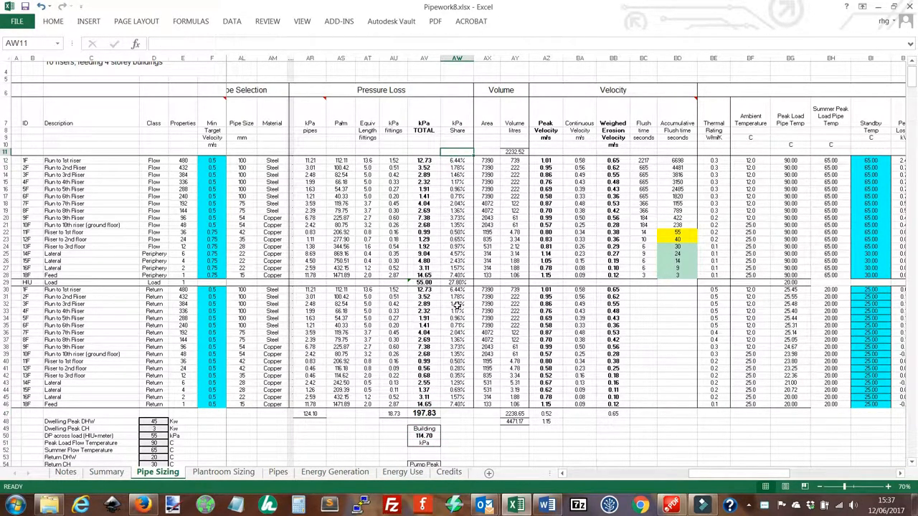
{"action": "left_click", "coordinate": [487, 180]}
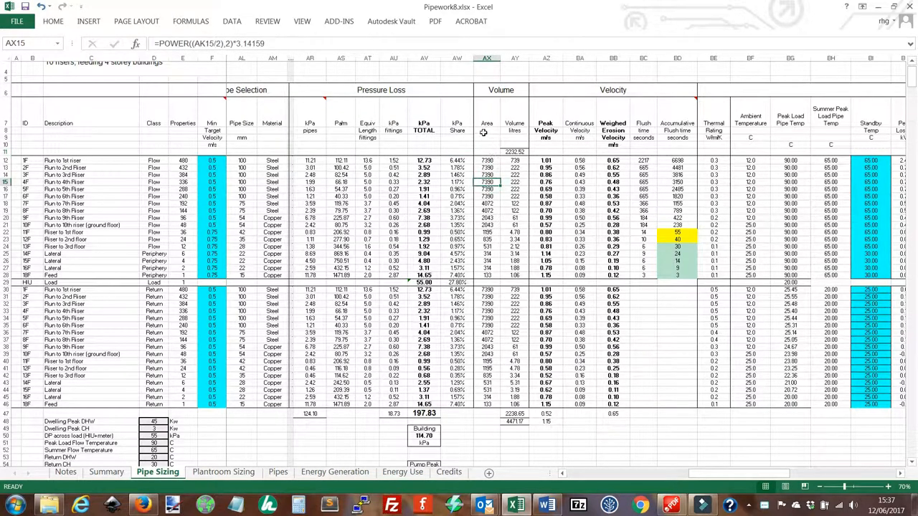
{"action": "left_click", "coordinate": [546, 167]}
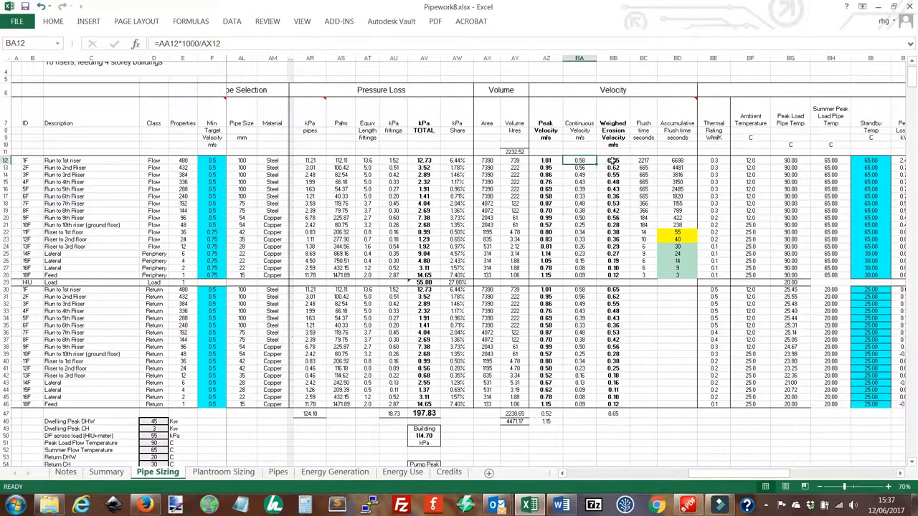
{"action": "left_click", "coordinate": [614, 160]}
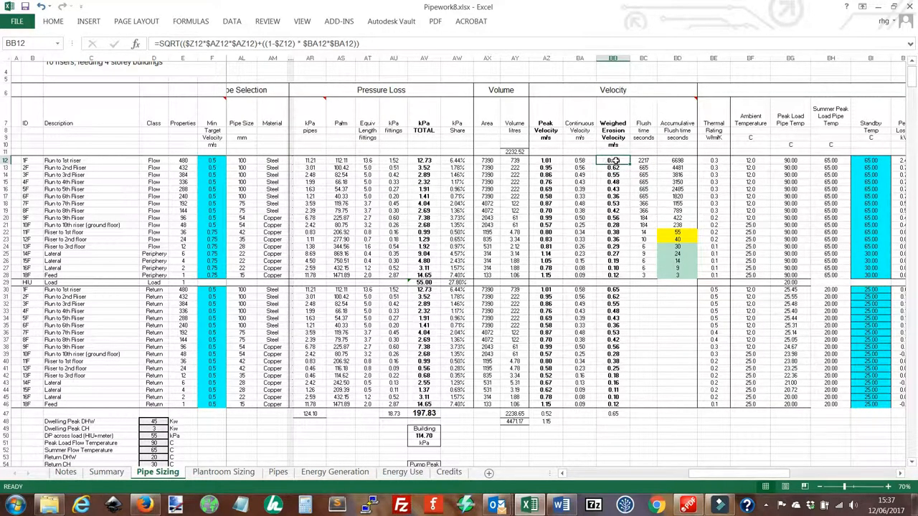
{"action": "left_click", "coordinate": [642, 160]}
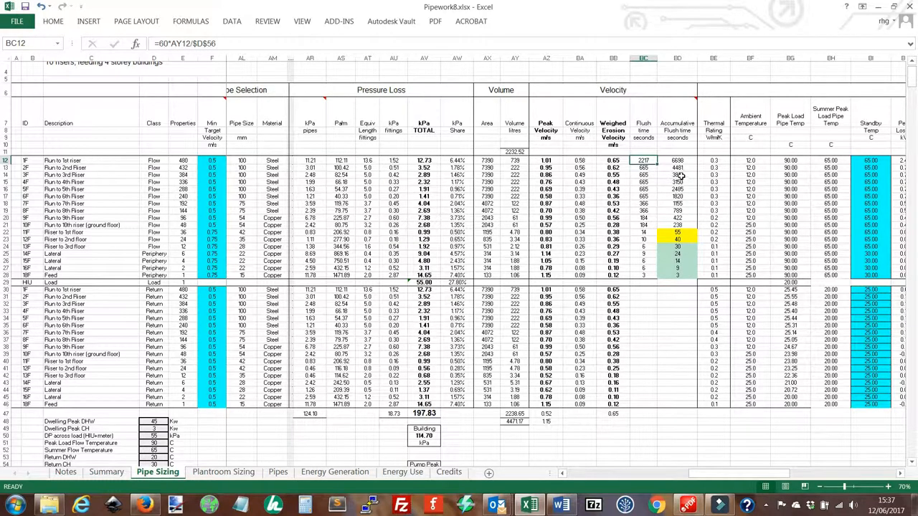
{"action": "left_click", "coordinate": [678, 254]}
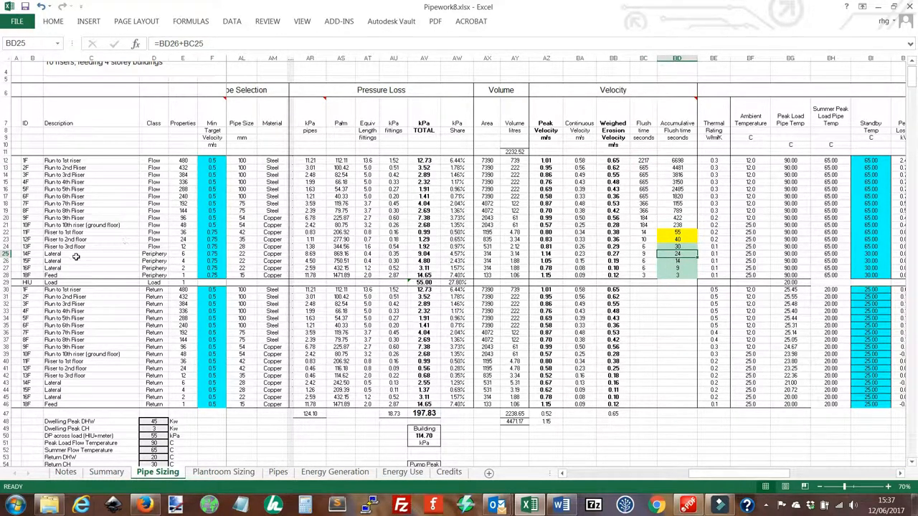
{"action": "mouse_move", "coordinate": [71, 276]}
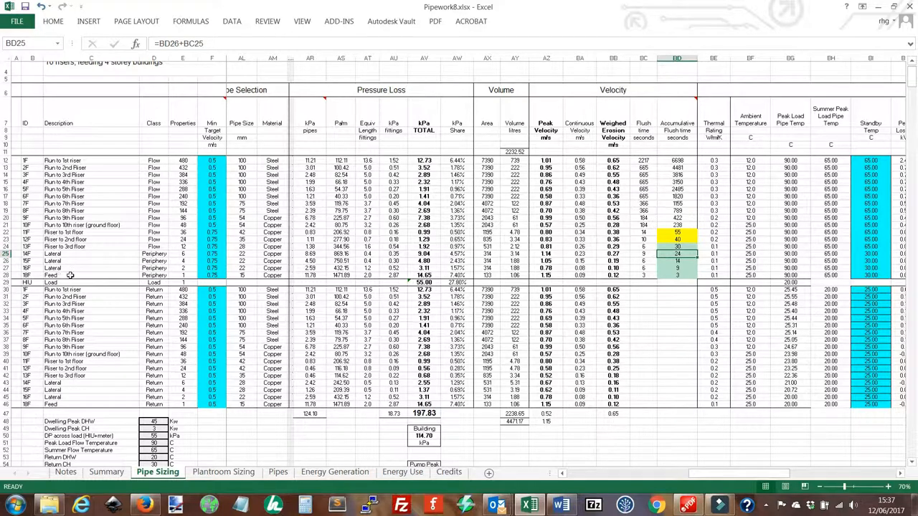
{"action": "mouse_move", "coordinate": [723, 440]}
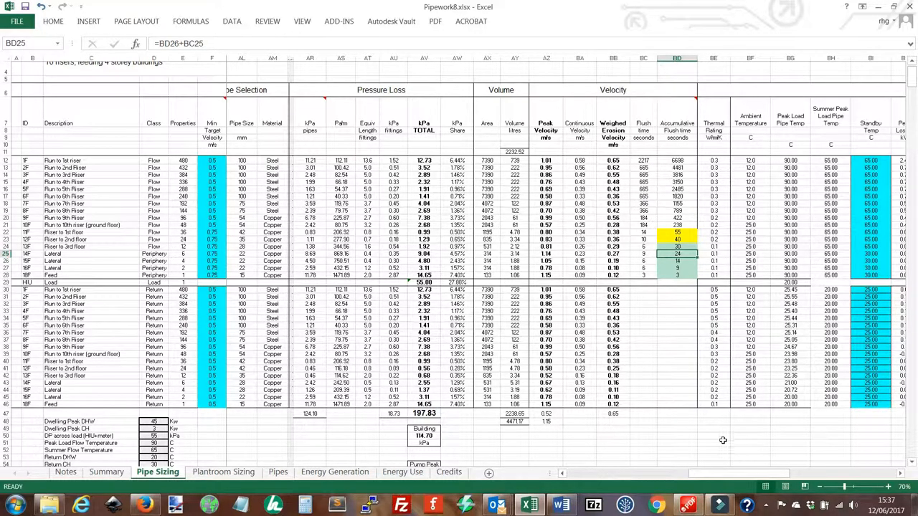
{"action": "scroll", "scroll_direction": "right", "scroll_amount": 3}
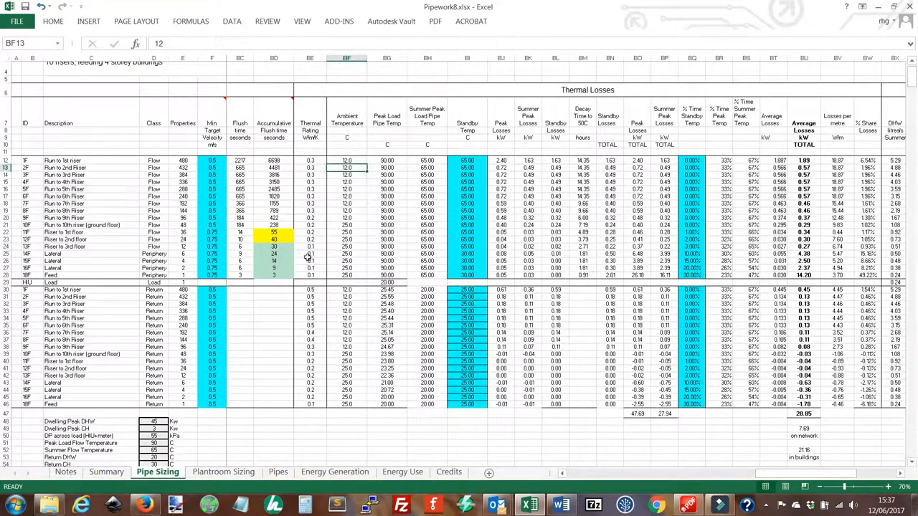
{"action": "mouse_move", "coordinate": [337, 192]}
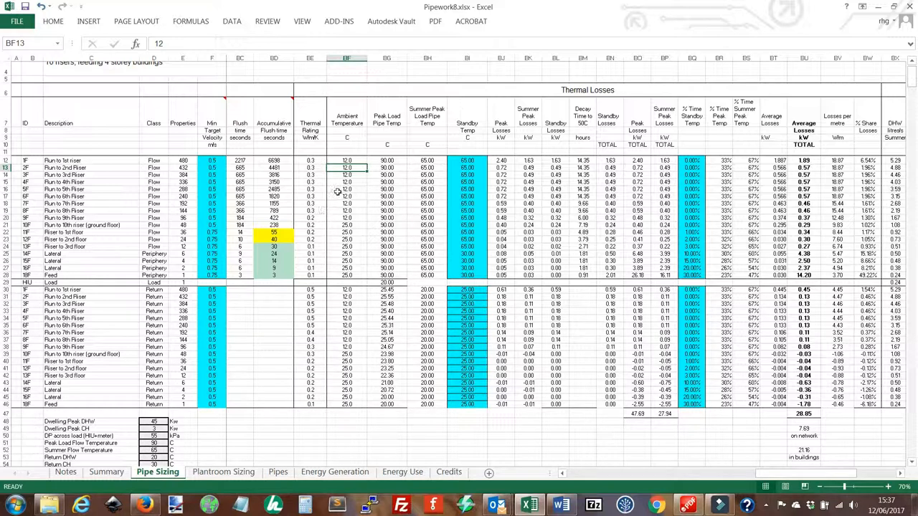
{"action": "left_click", "coordinate": [347, 175]}
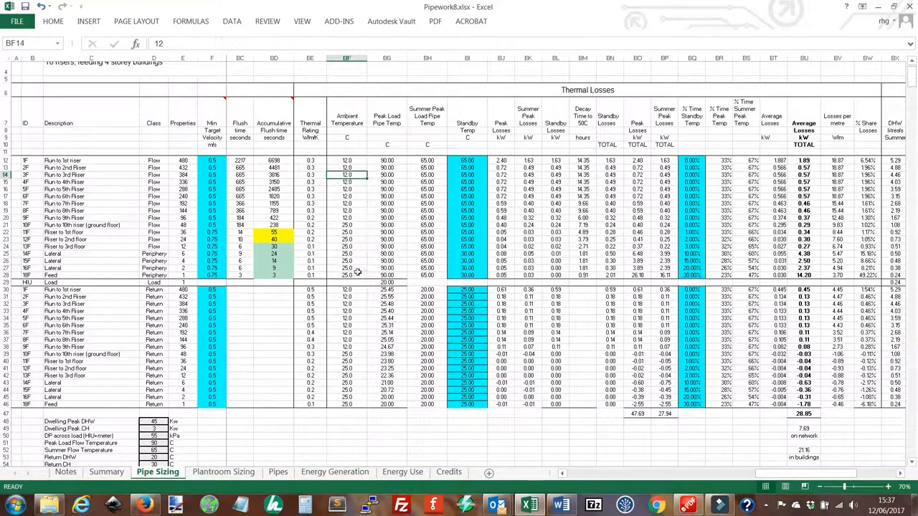
{"action": "left_click", "coordinate": [388, 181]}
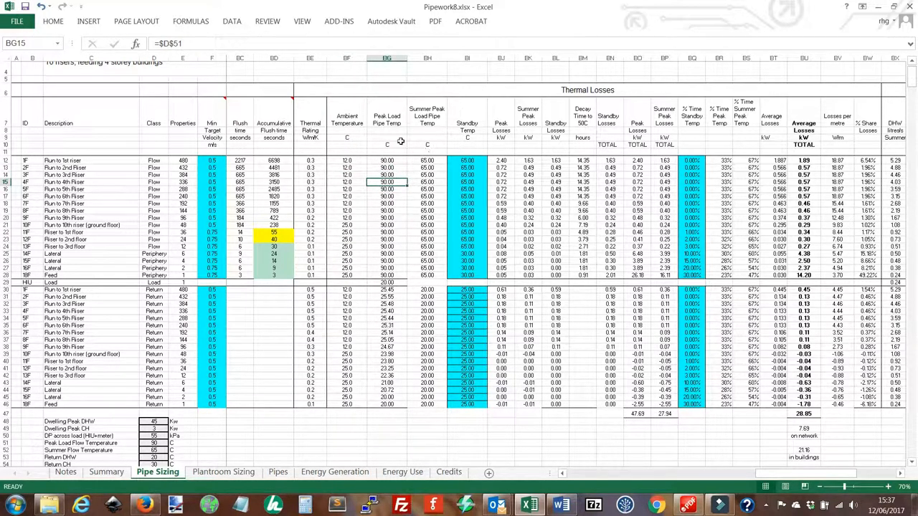
{"action": "mouse_move", "coordinate": [682, 171]}
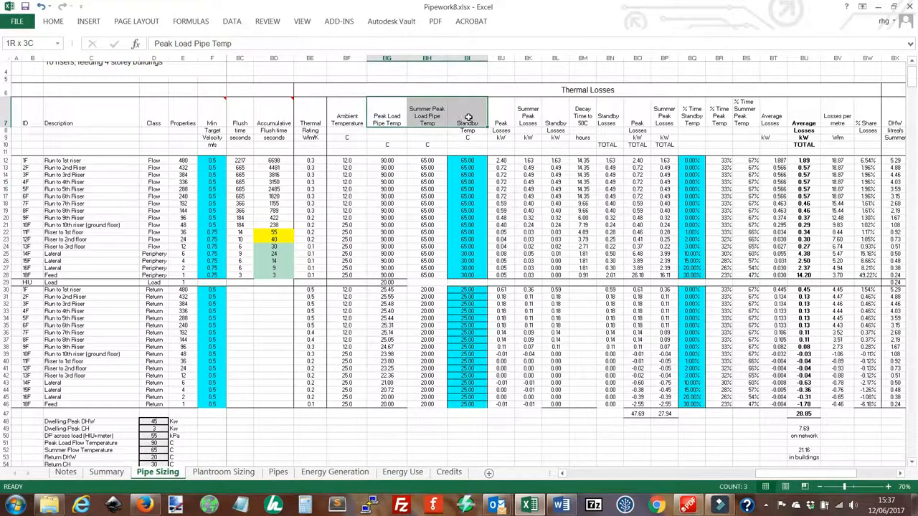
{"action": "left_click", "coordinate": [391, 115]}
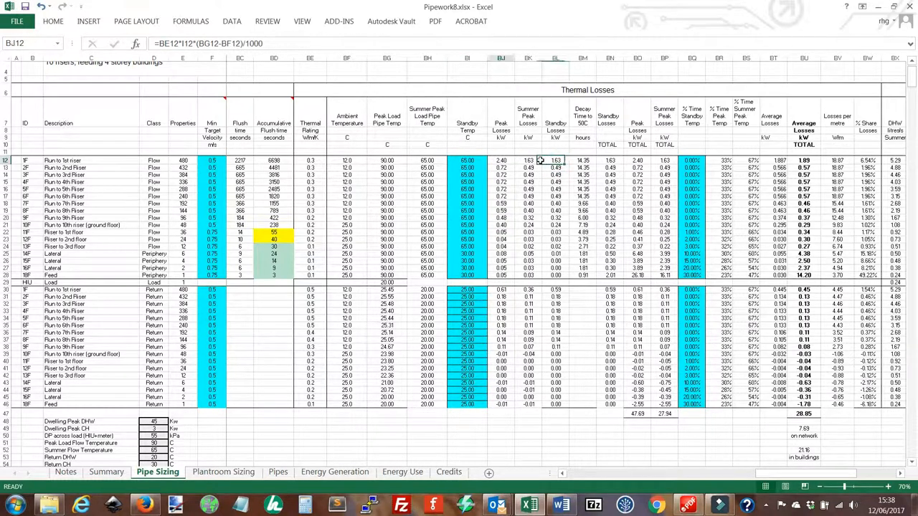
{"action": "left_click", "coordinate": [637, 166]}
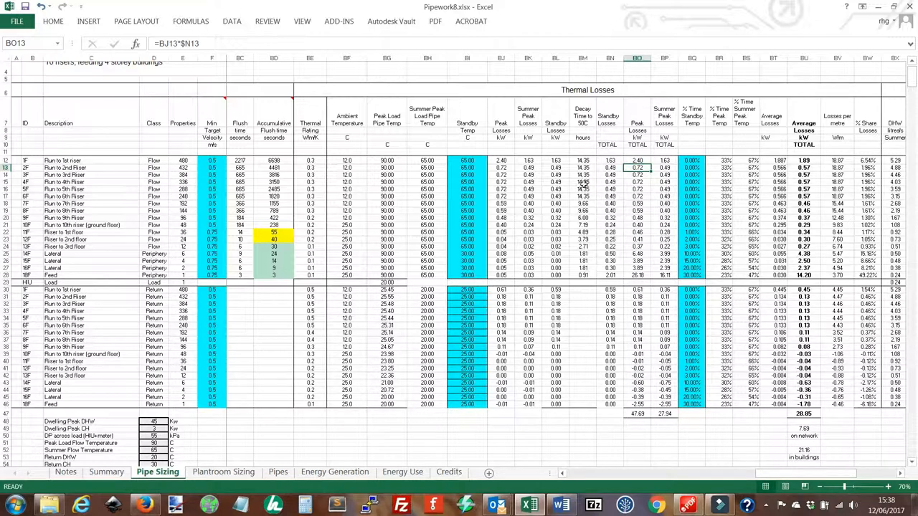
{"action": "mouse_move", "coordinate": [587, 276]}
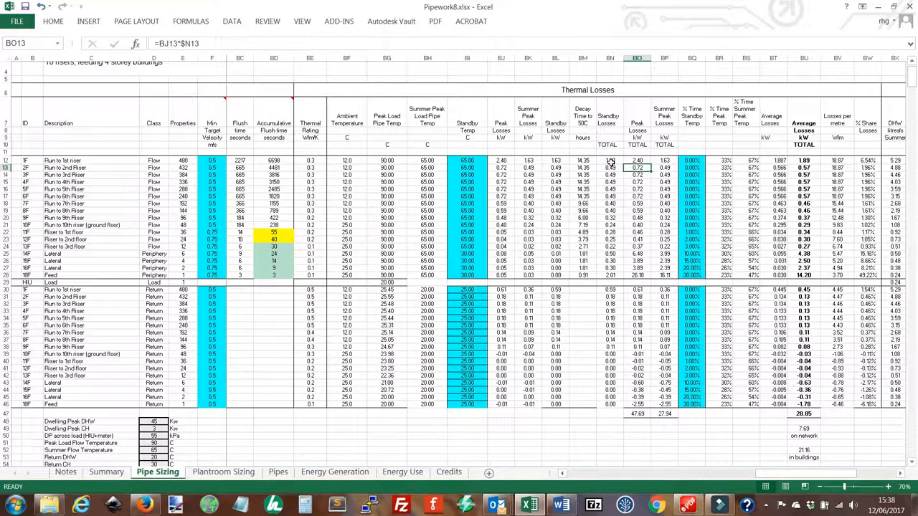
{"action": "left_click", "coordinate": [611, 161]}
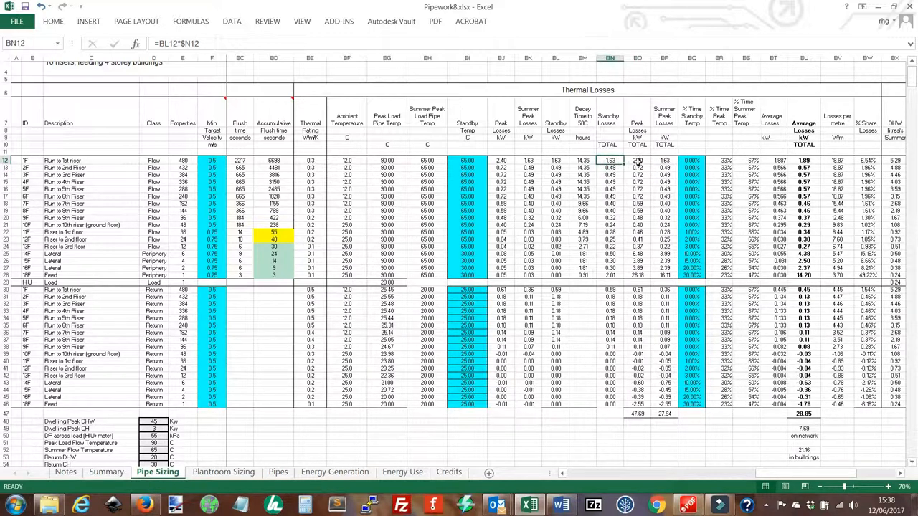
{"action": "left_click", "coordinate": [746, 168]}
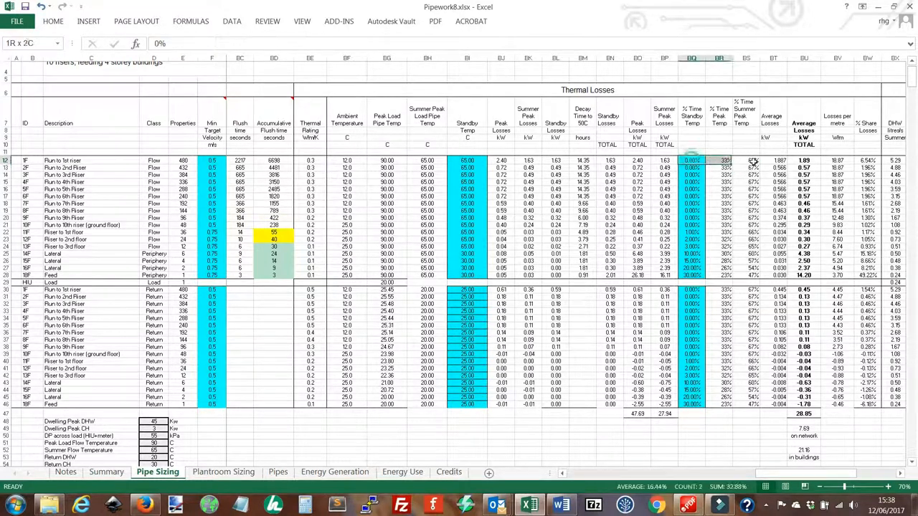
{"action": "left_click", "coordinate": [691, 160]}
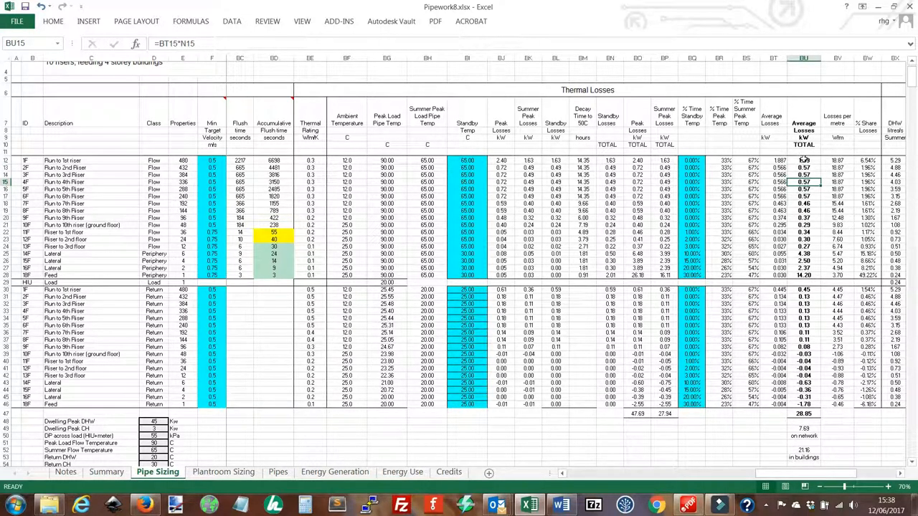
{"action": "scroll", "scroll_direction": "down", "scroll_amount": 3}
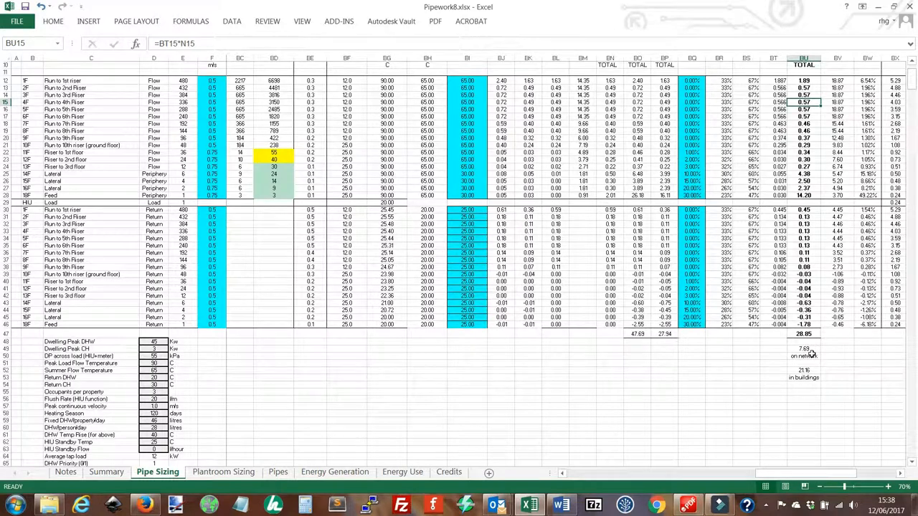
{"action": "mouse_move", "coordinate": [805, 413]}
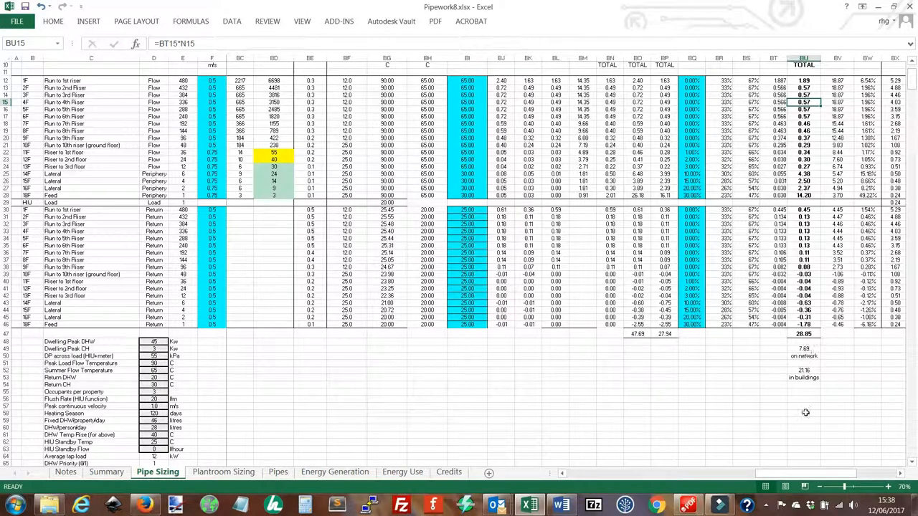
{"action": "scroll", "scroll_direction": "right", "scroll_amount": 3}
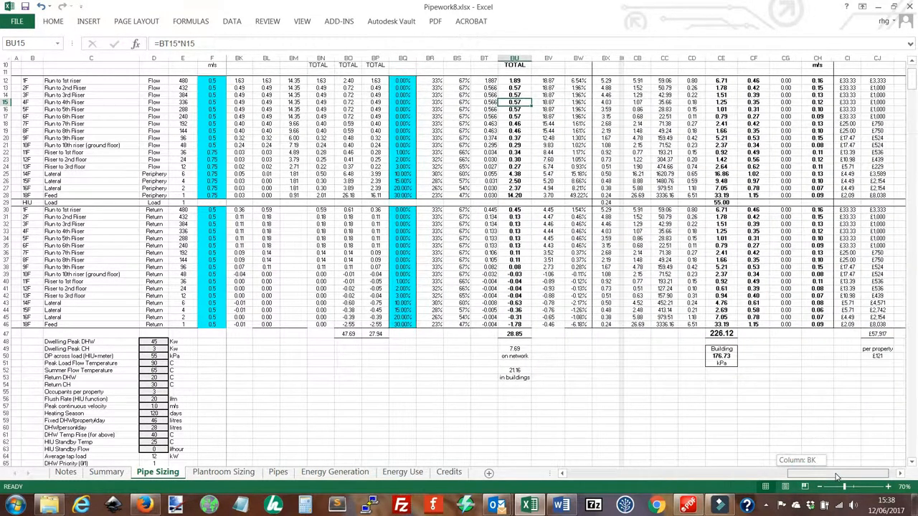